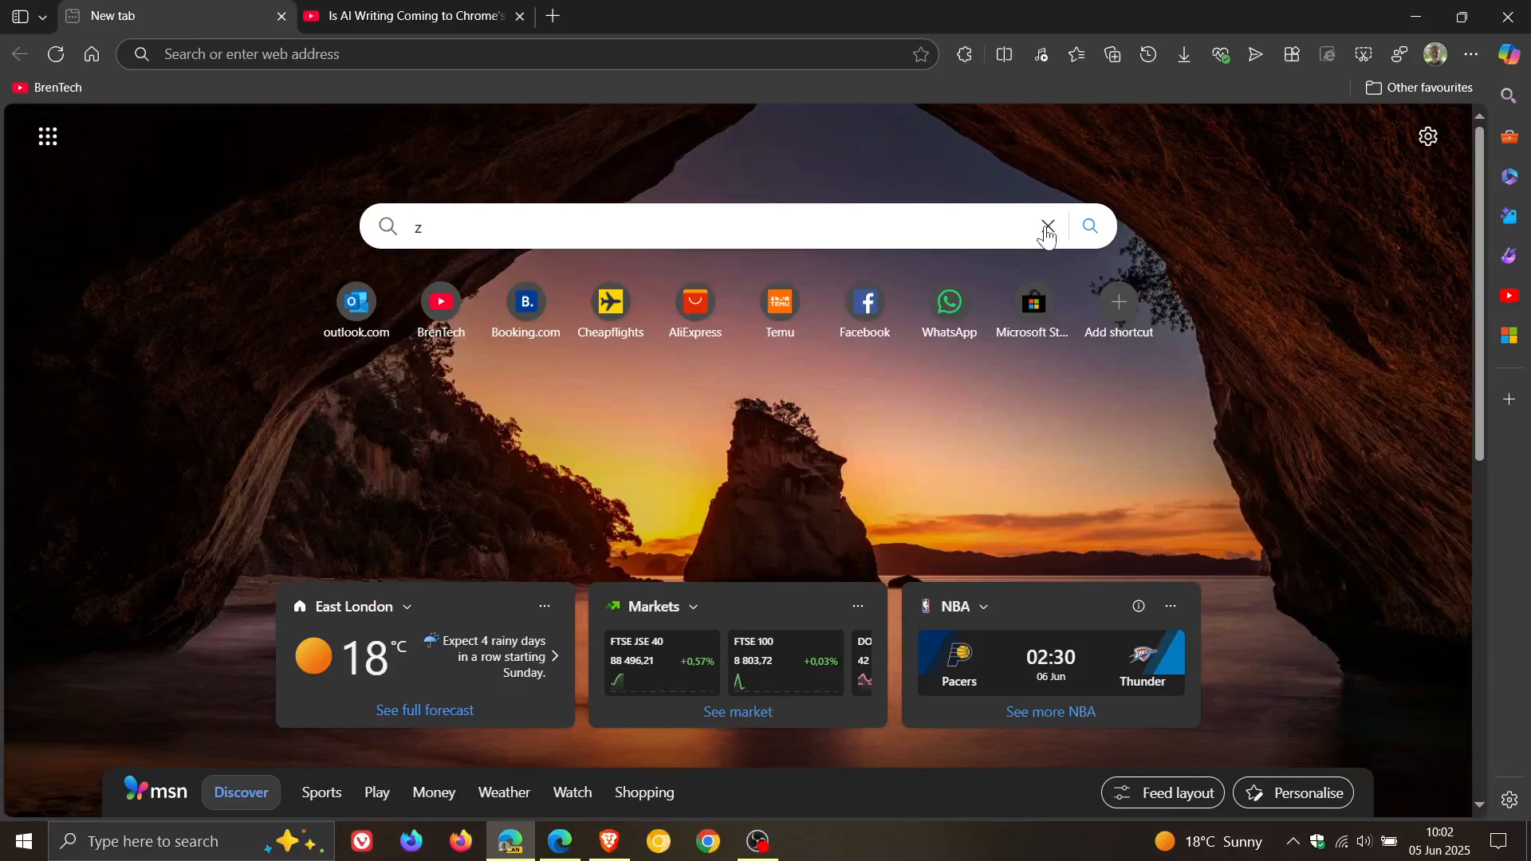
- Clear the stray letter from the new tab page's web search box
{"action": "left_click", "coordinate": [1046, 225]}
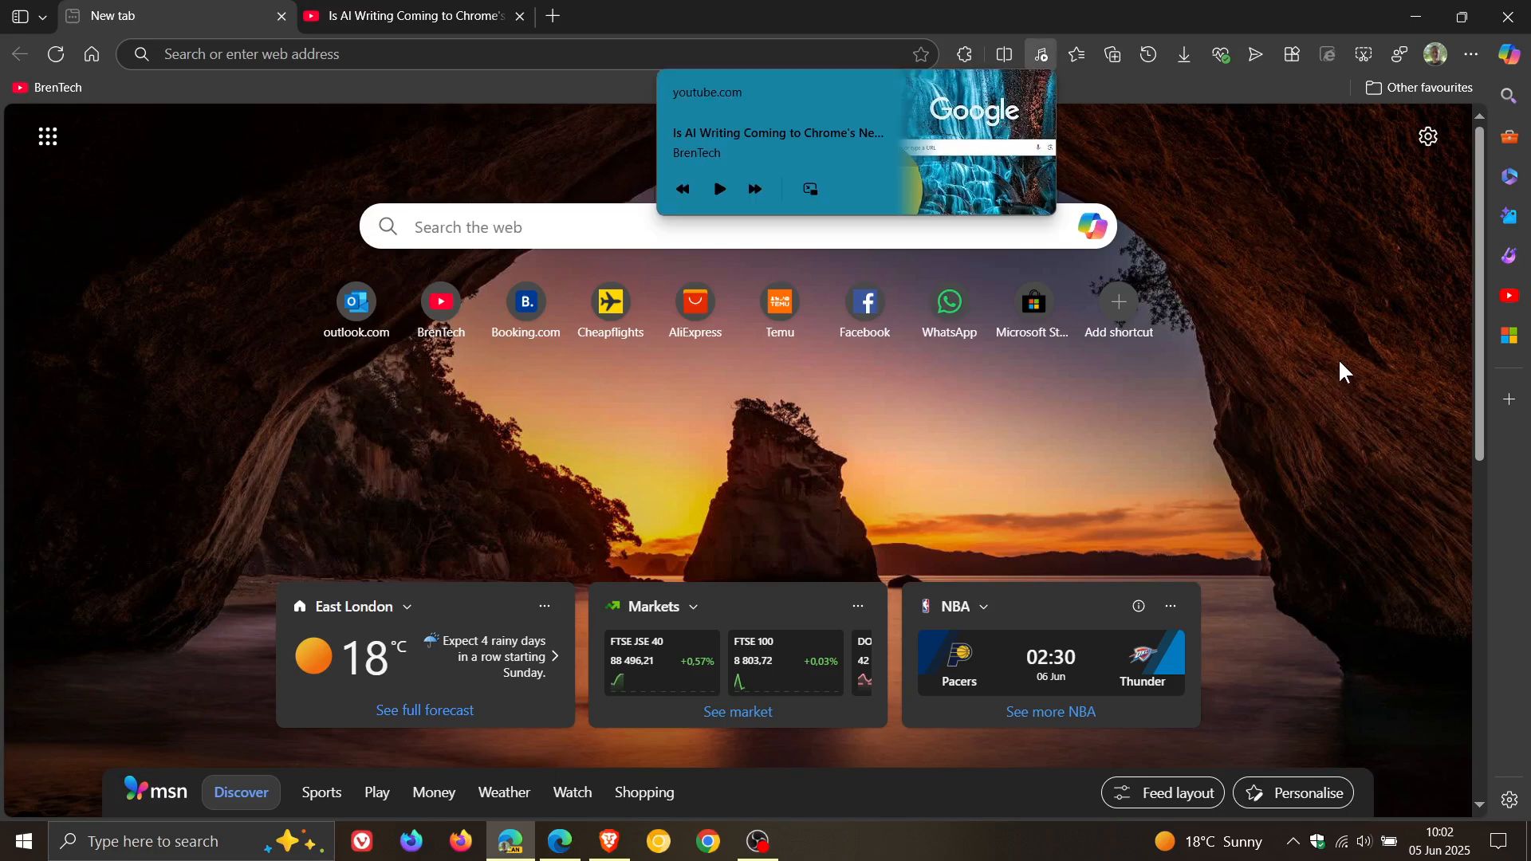
{"action": "mouse_move", "coordinate": [1306, 383]}
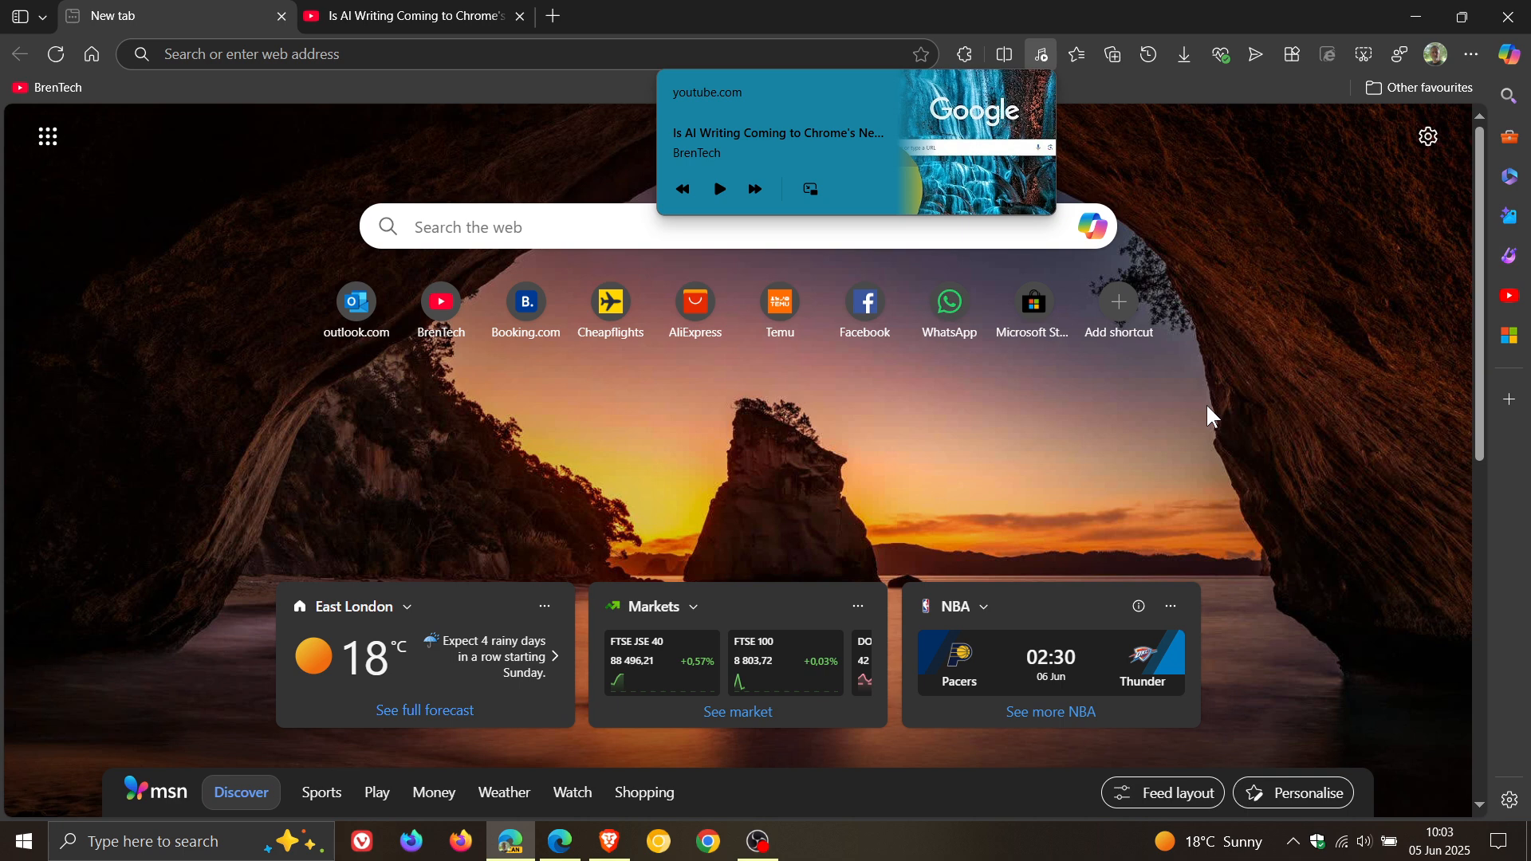
{"action": "mouse_move", "coordinate": [1206, 273]}
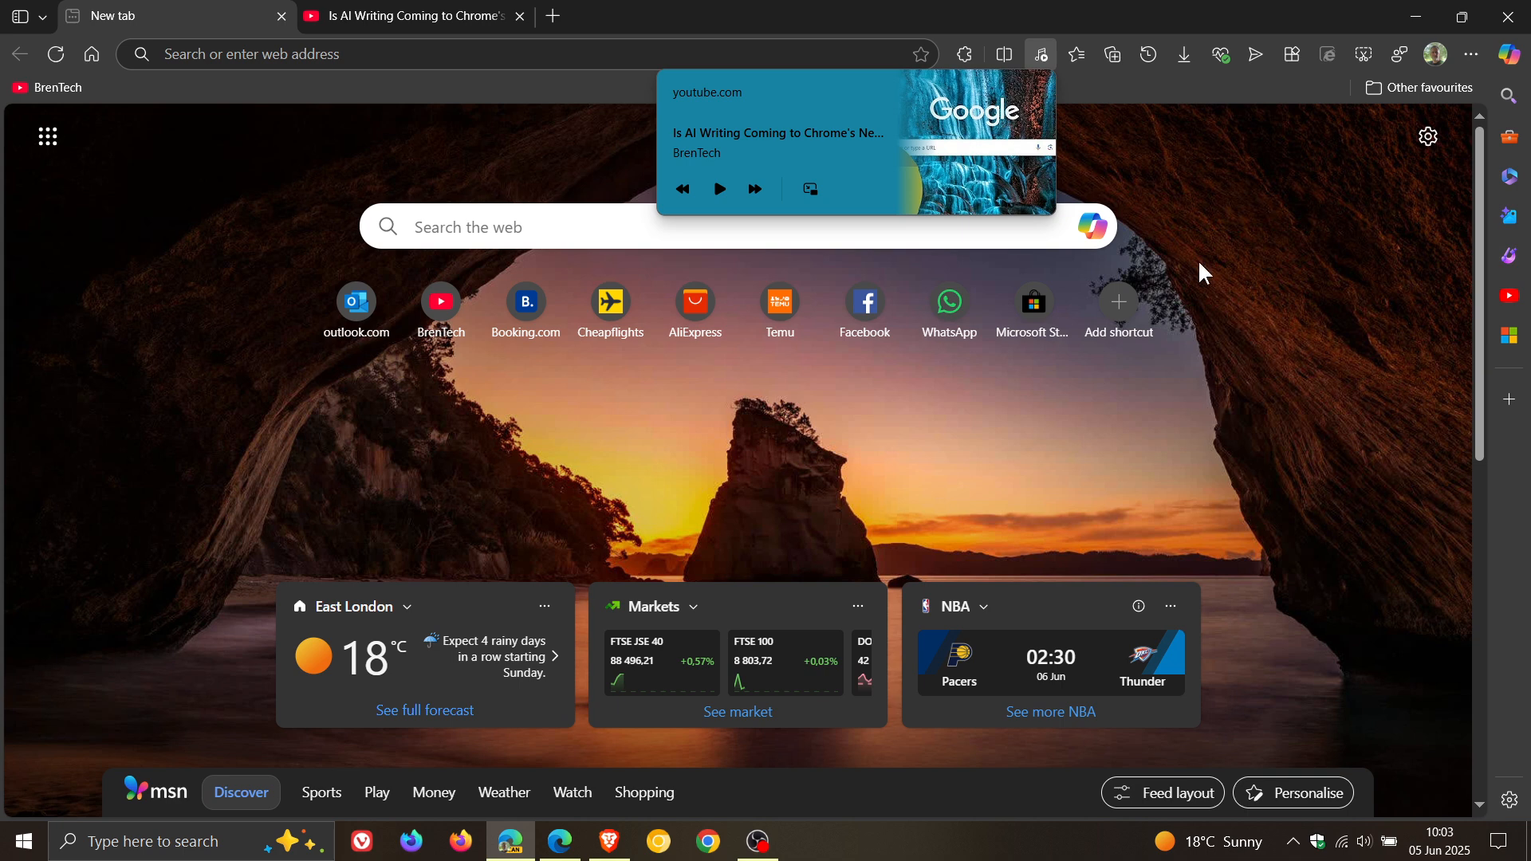
{"action": "mouse_move", "coordinate": [1121, 139]}
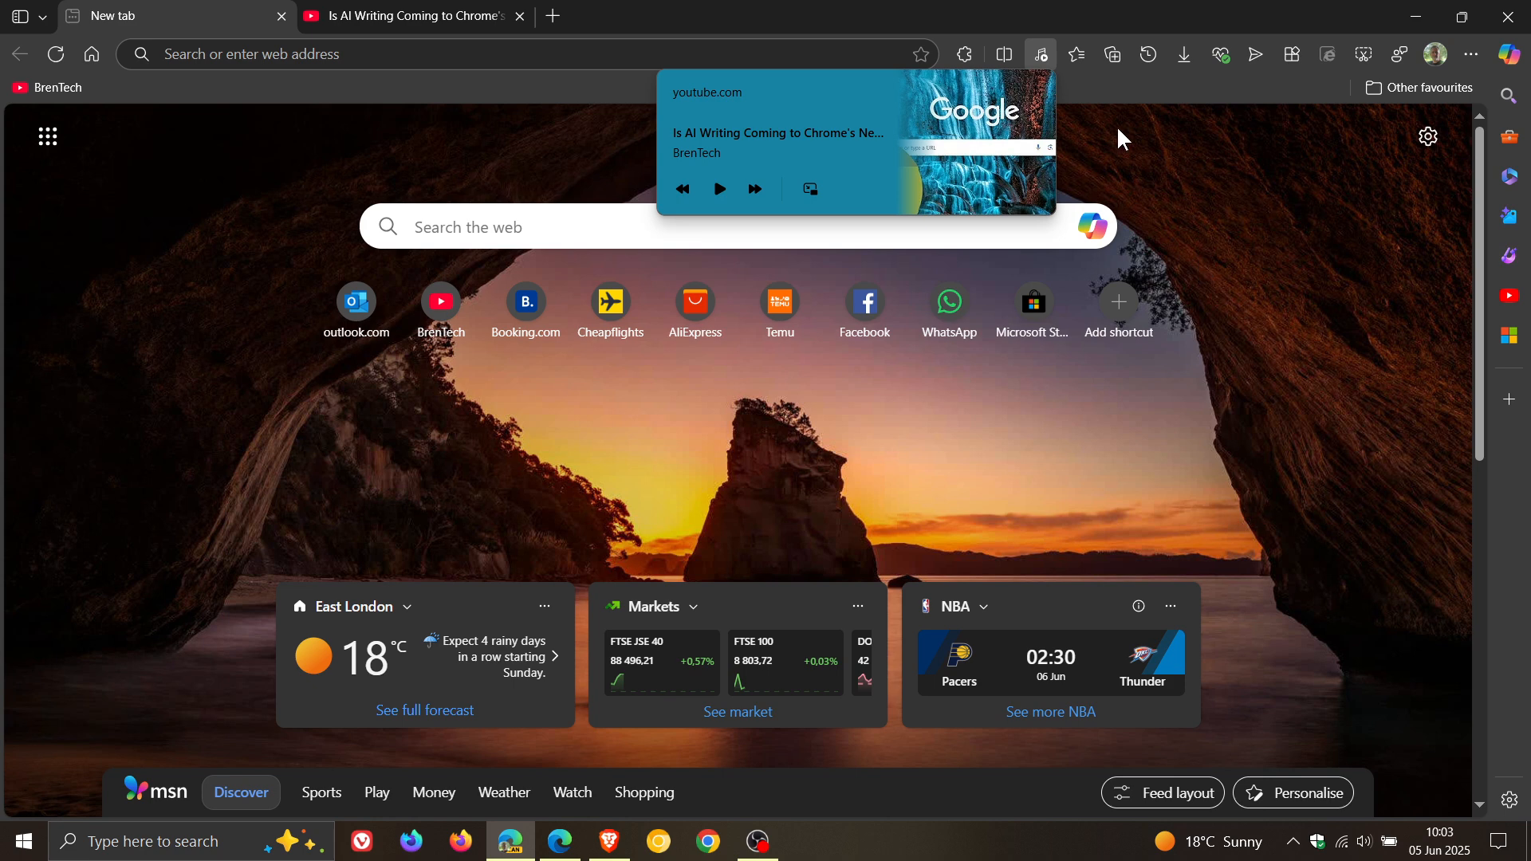
{"action": "mouse_move", "coordinate": [1135, 158]}
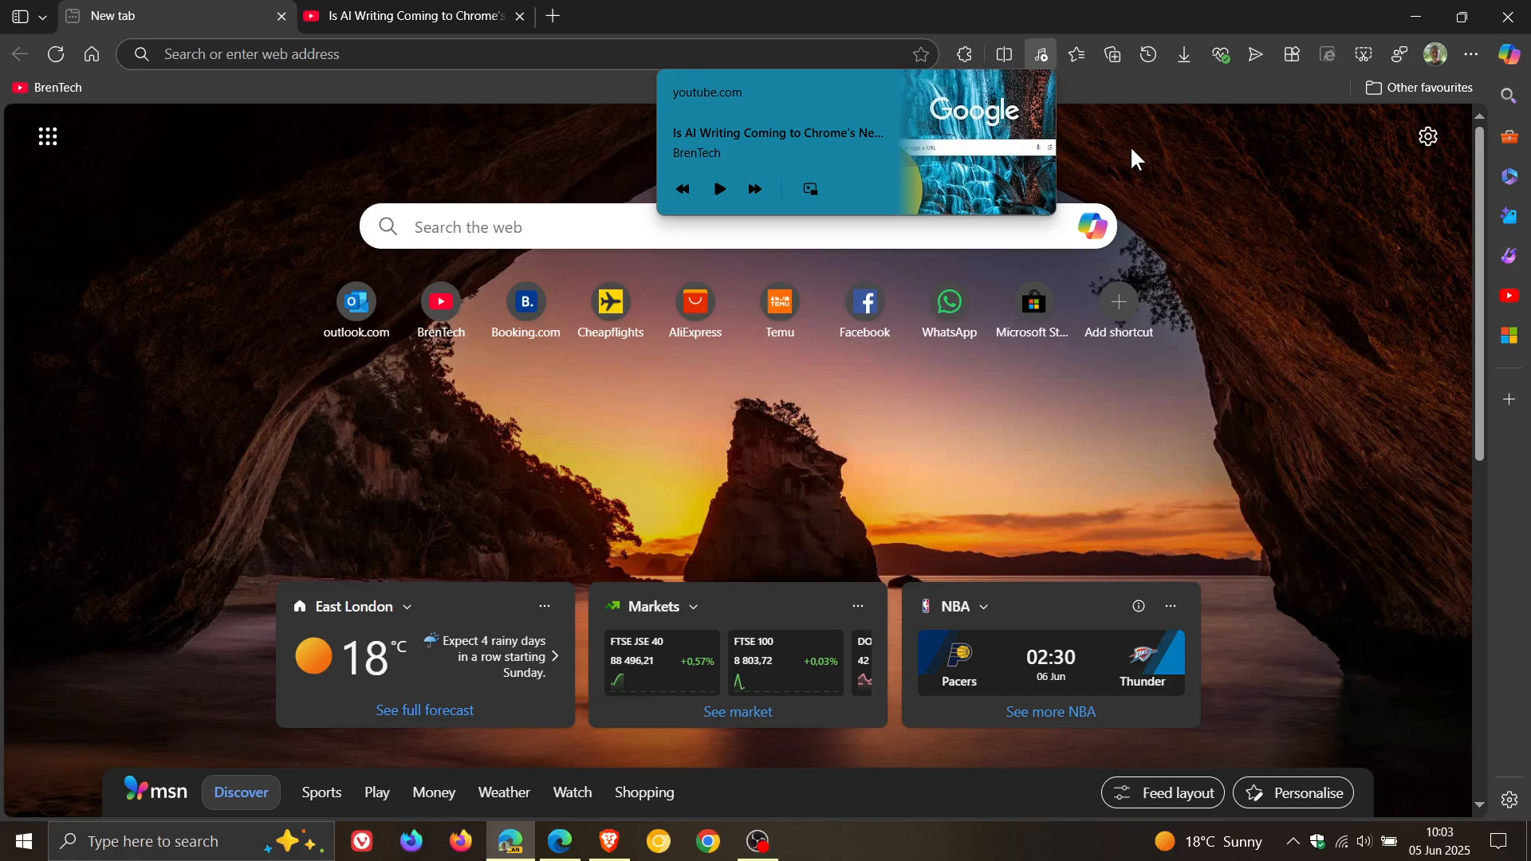
{"action": "mouse_move", "coordinate": [1171, 151]}
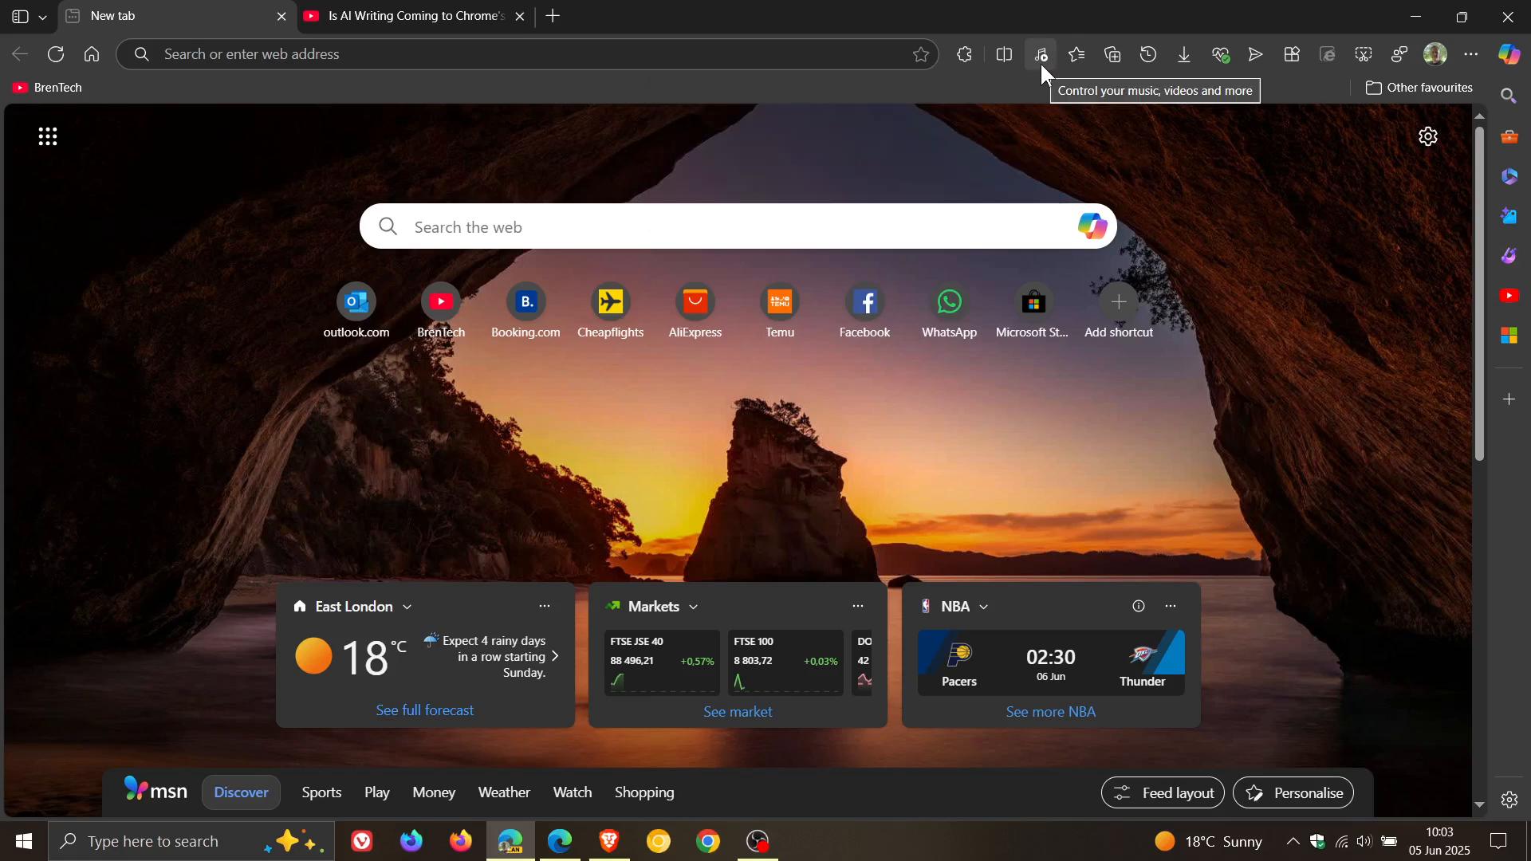
{"action": "left_click", "coordinate": [1040, 54]}
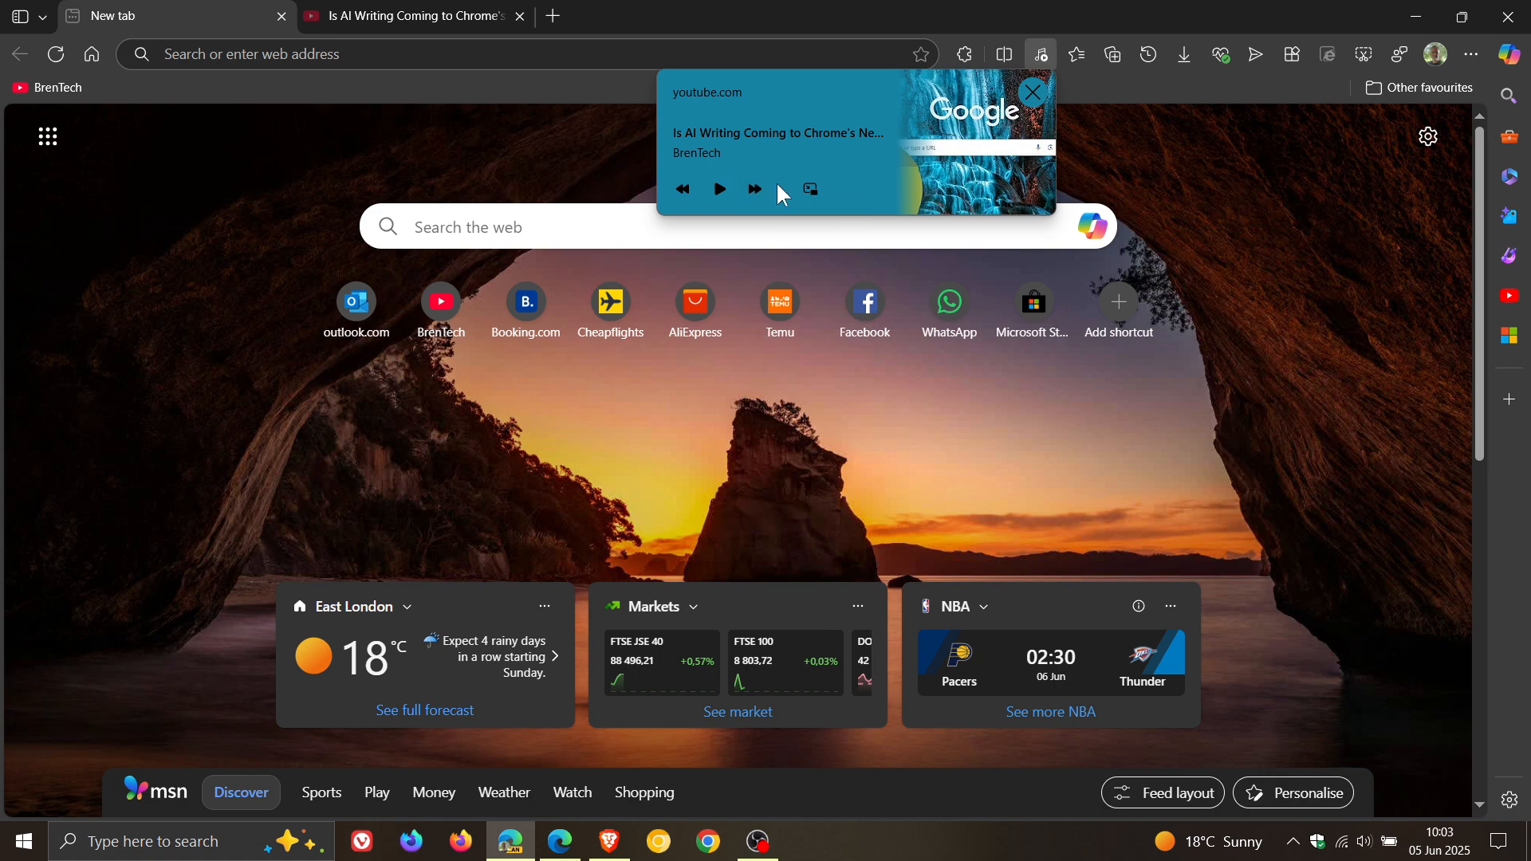
{"action": "mouse_move", "coordinate": [810, 190]}
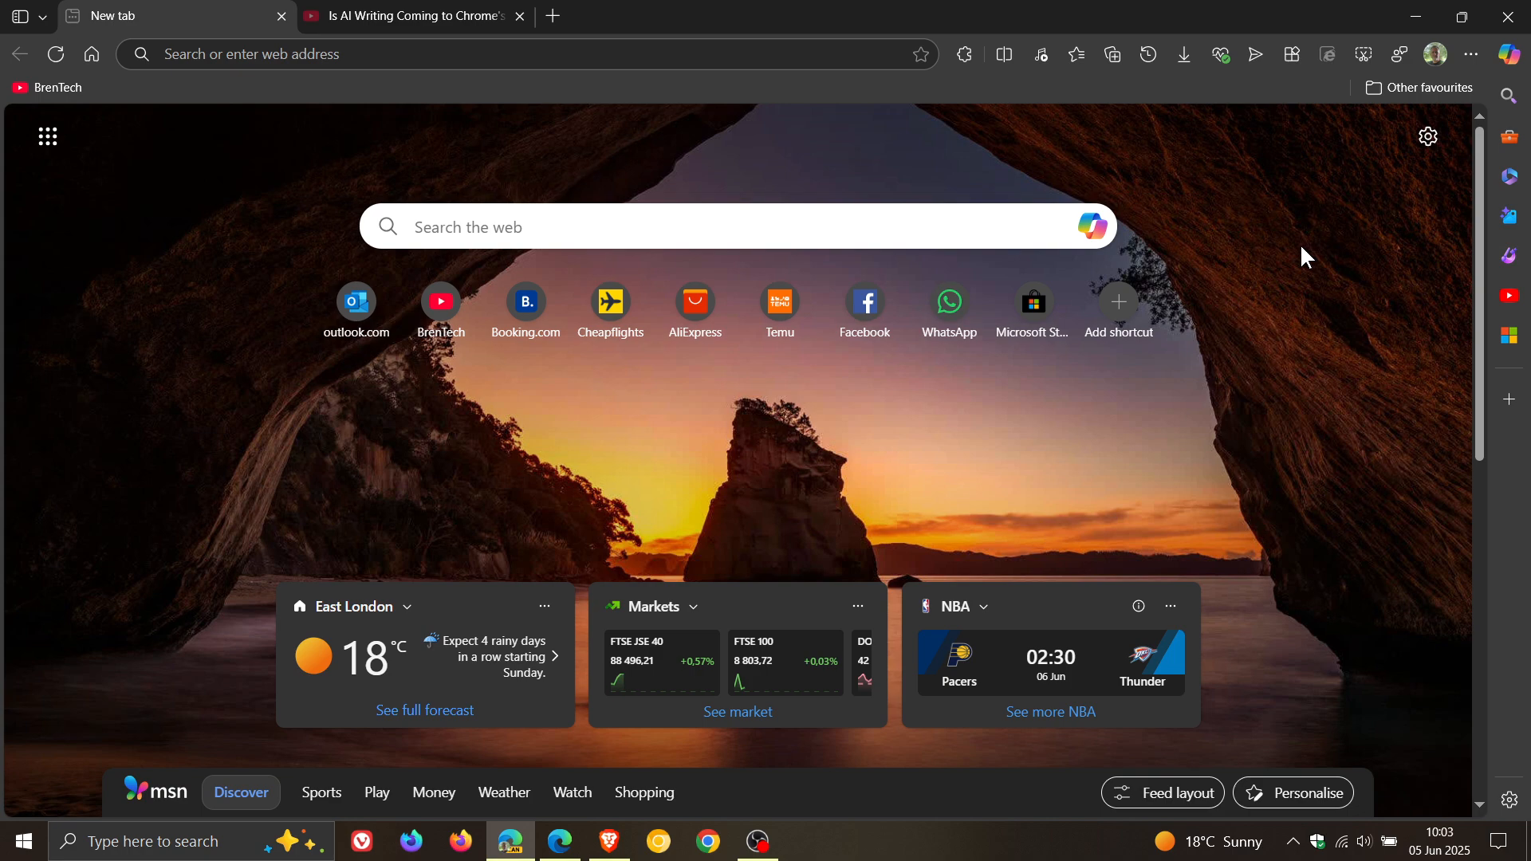
{"action": "mouse_move", "coordinate": [705, 660]}
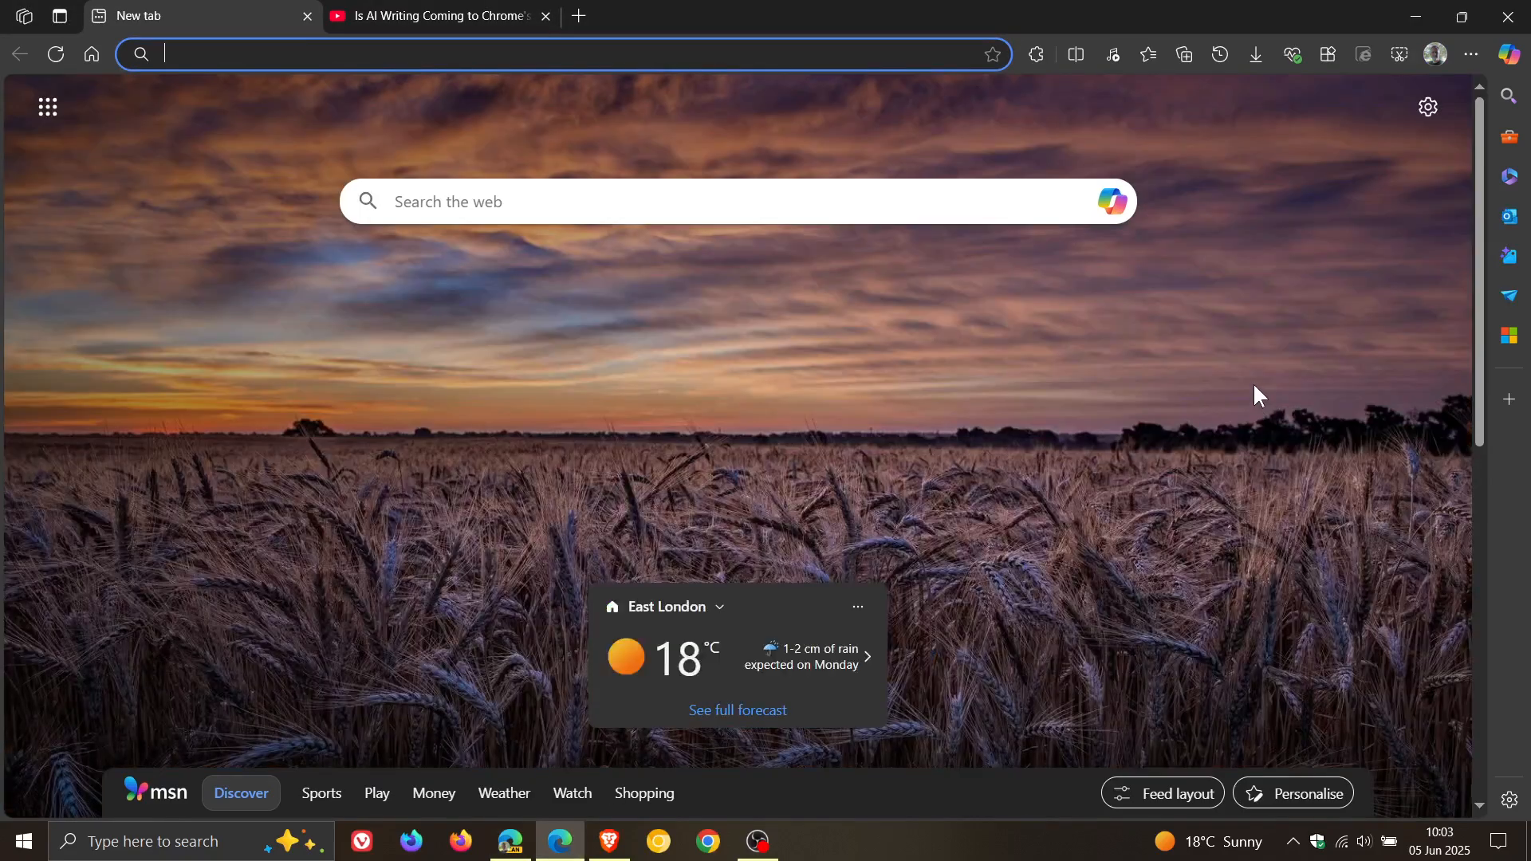
{"action": "mouse_move", "coordinate": [1111, 55]}
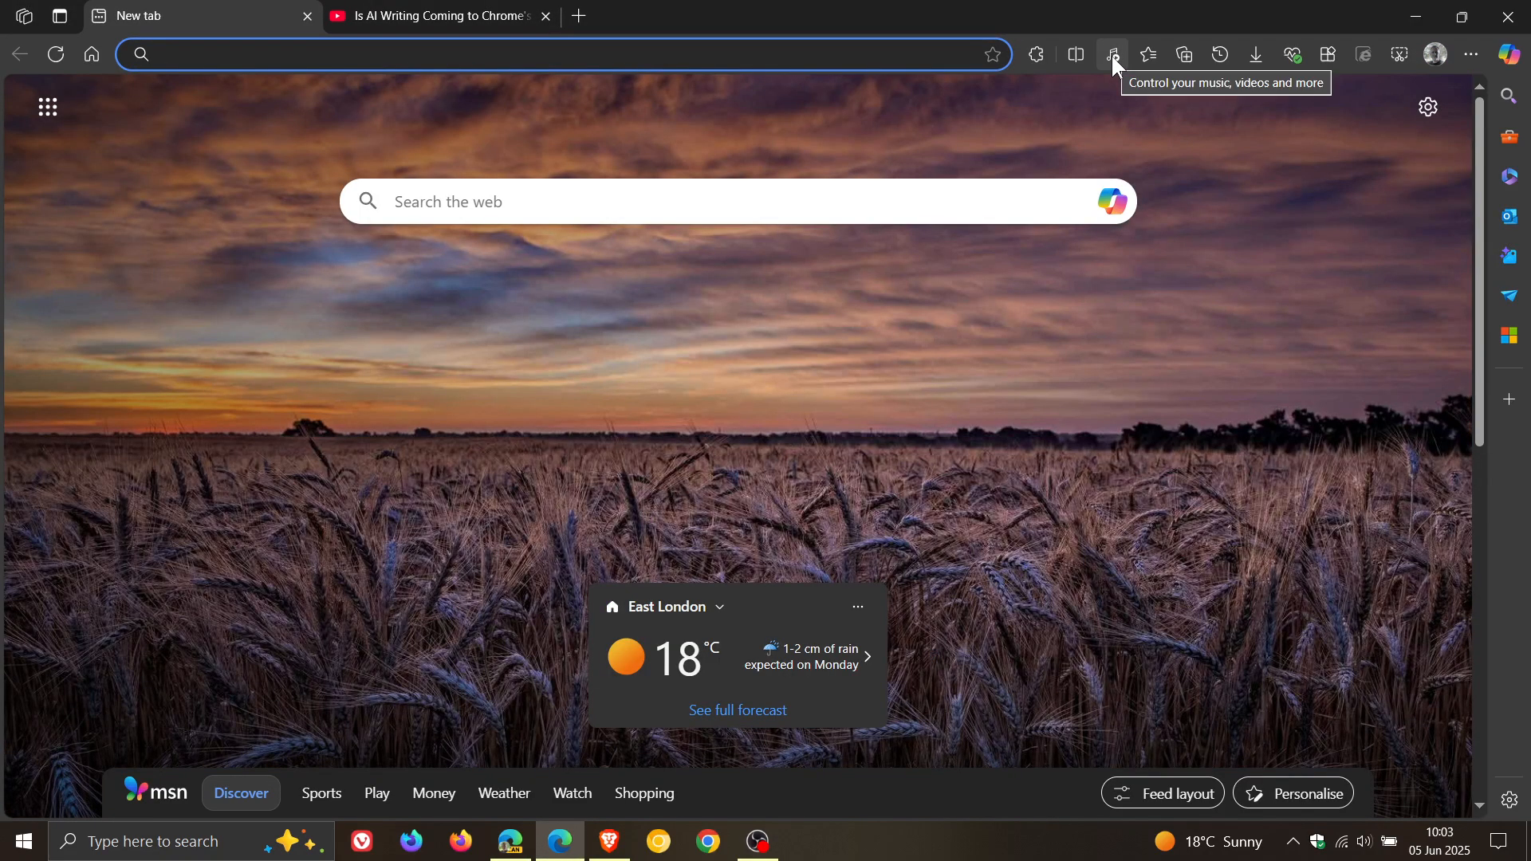
- Open the stable window's 'Control your music, videos and more' flyout for the YouTube video
{"action": "left_click", "coordinate": [1110, 54]}
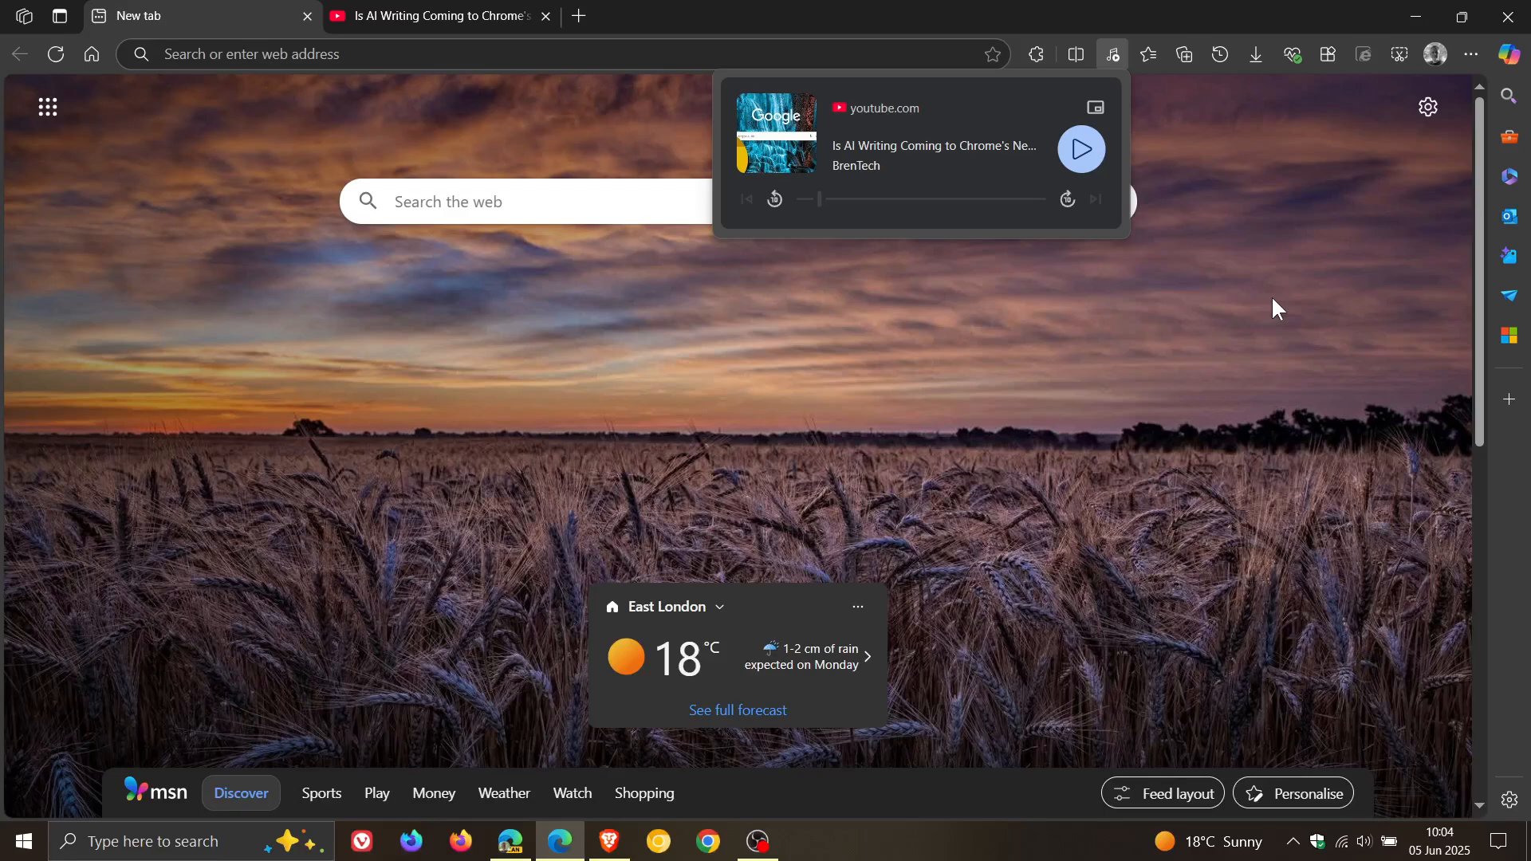
{"action": "mouse_move", "coordinate": [1225, 379]}
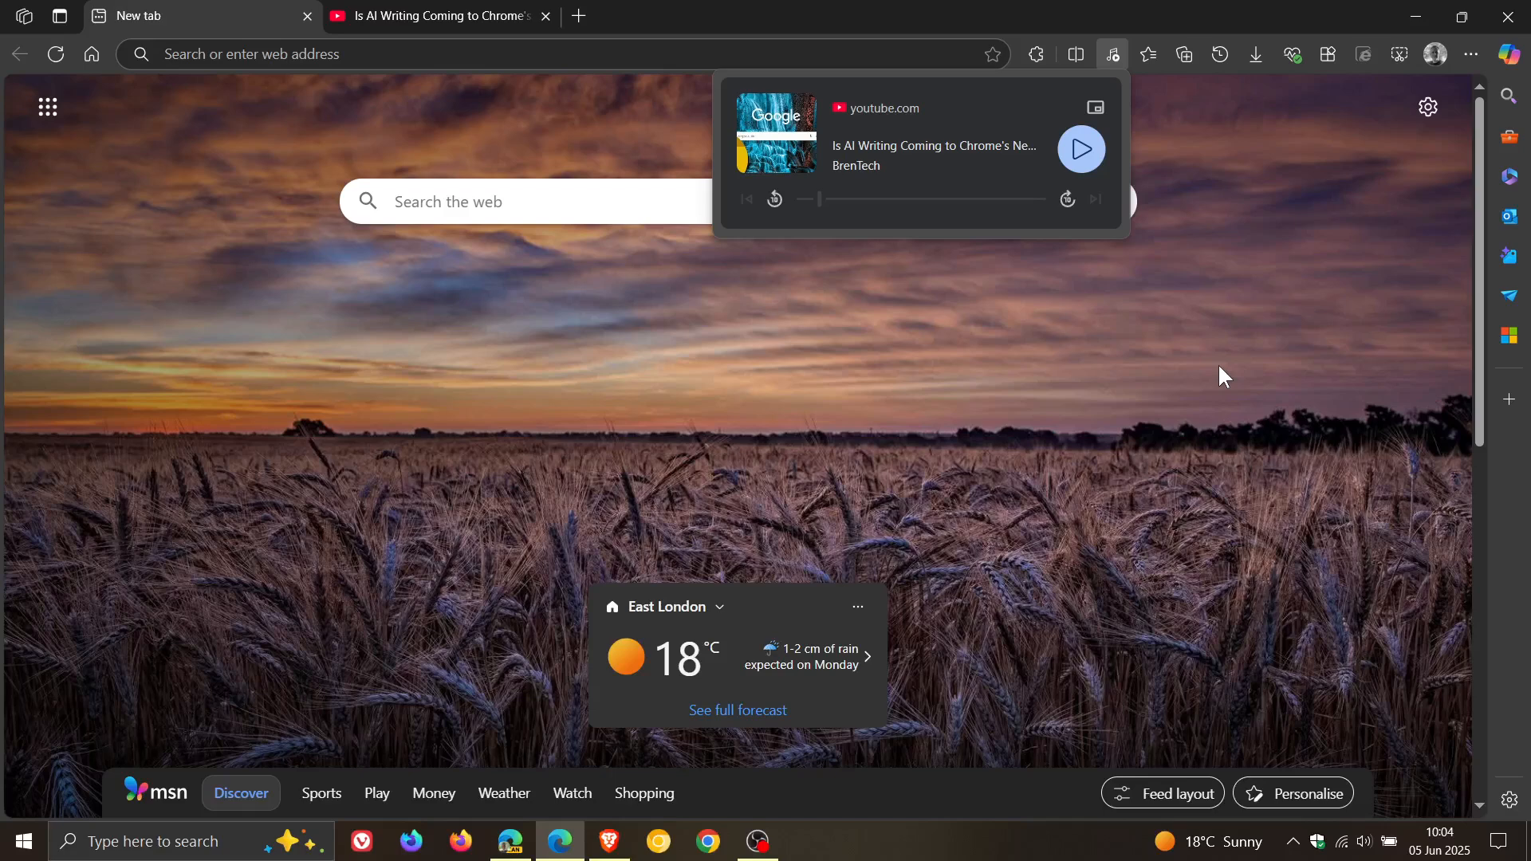
{"action": "mouse_move", "coordinate": [789, 246]}
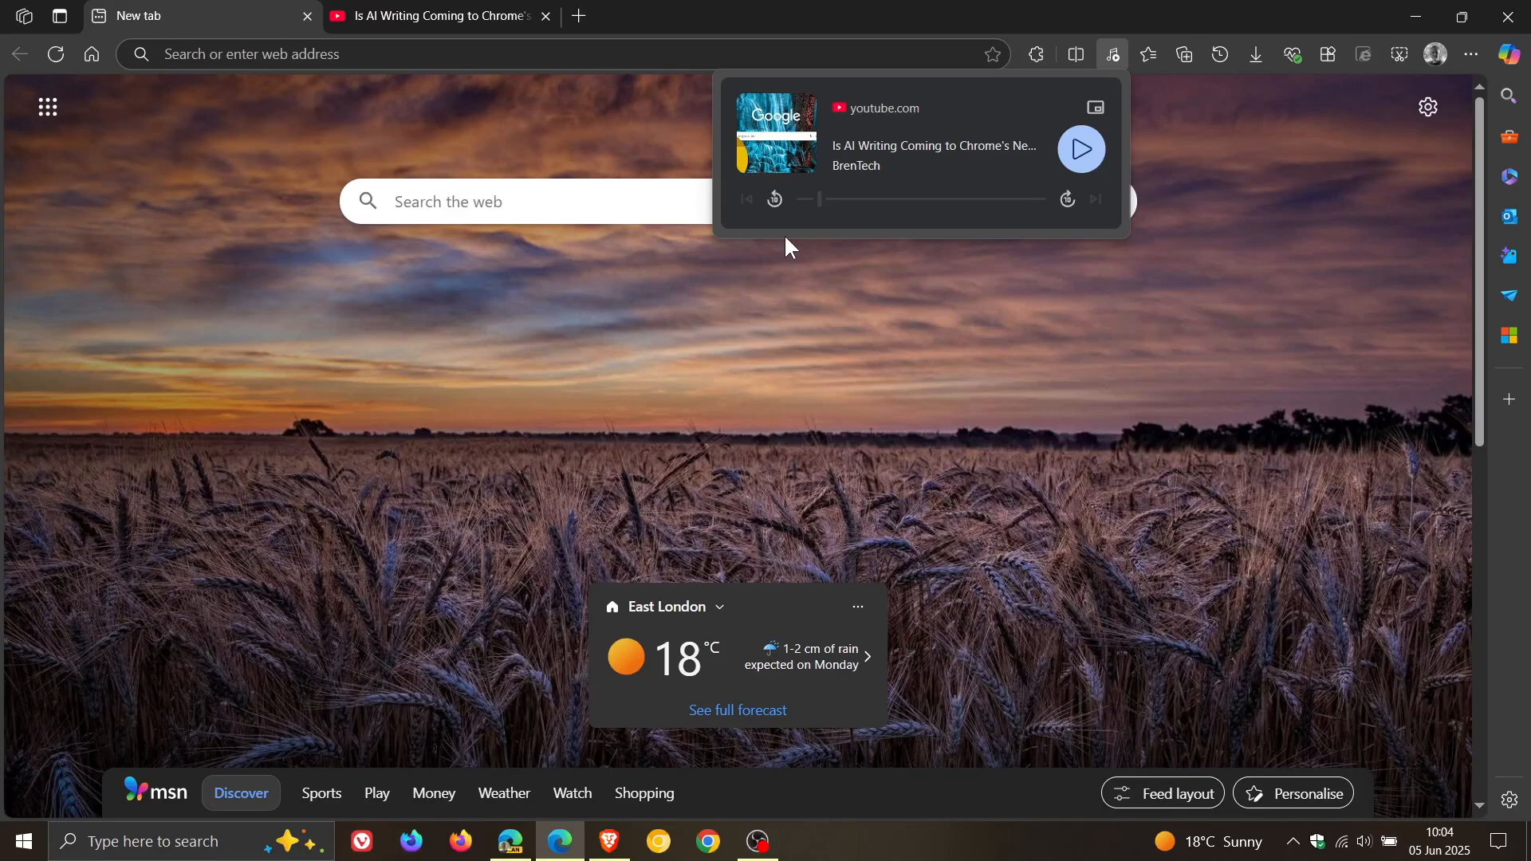
{"action": "mouse_move", "coordinate": [1218, 370]}
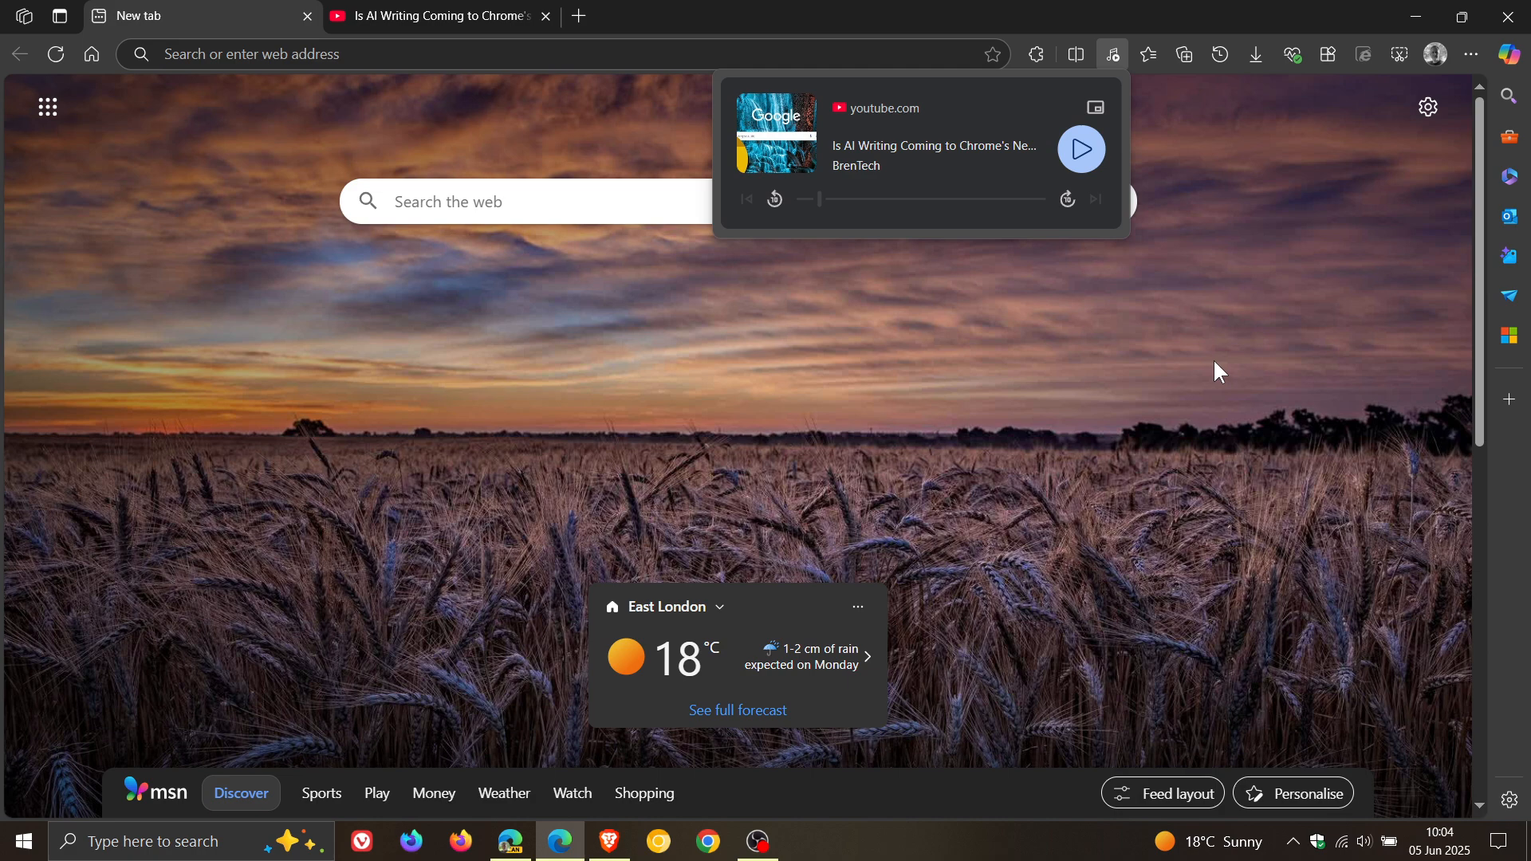
{"action": "mouse_move", "coordinate": [1141, 370]}
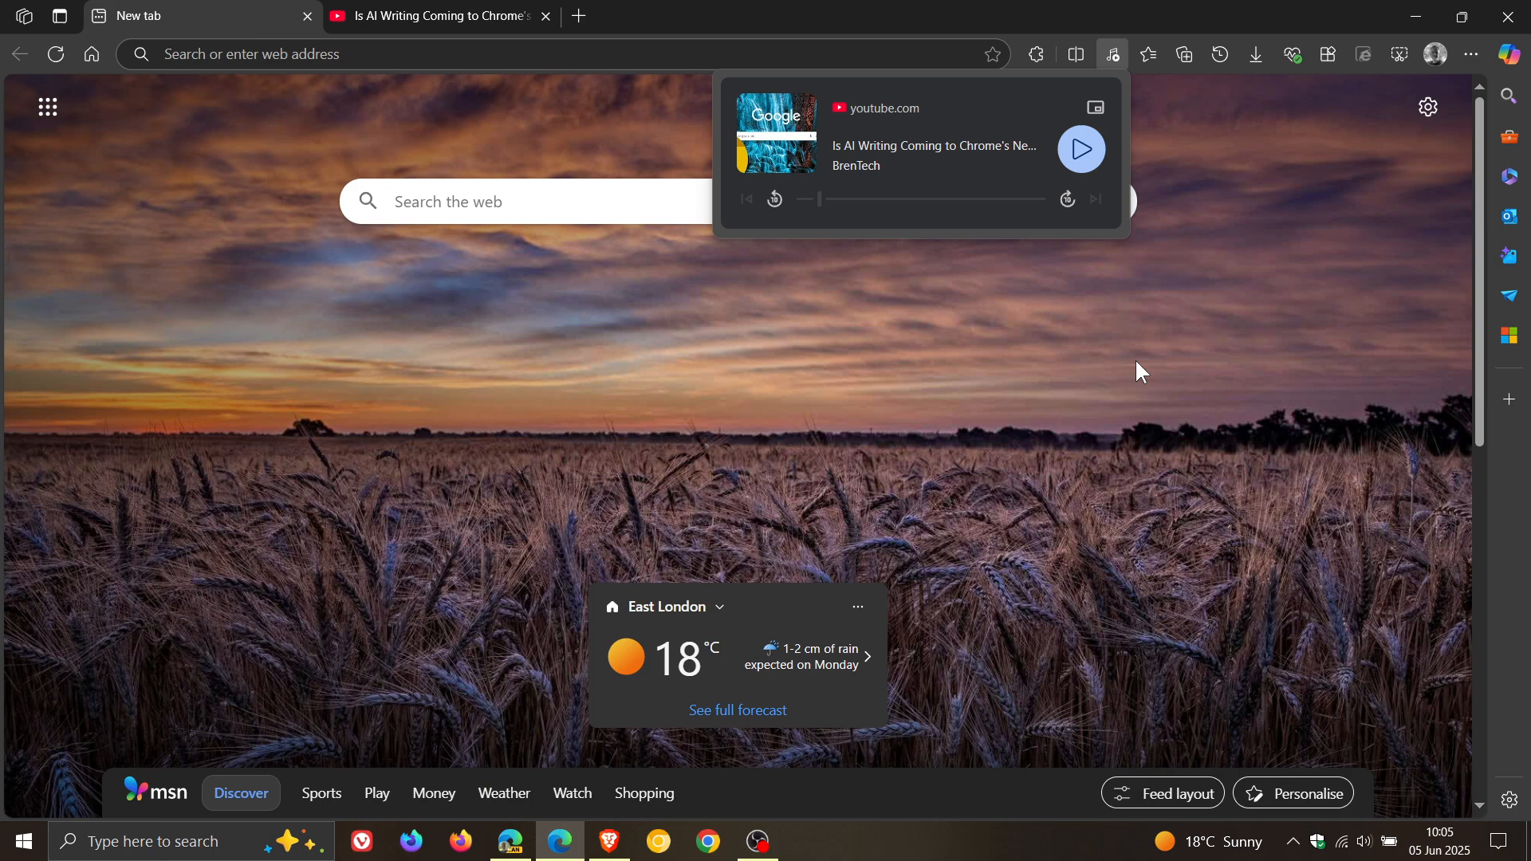
{"action": "mouse_move", "coordinate": [1161, 344]}
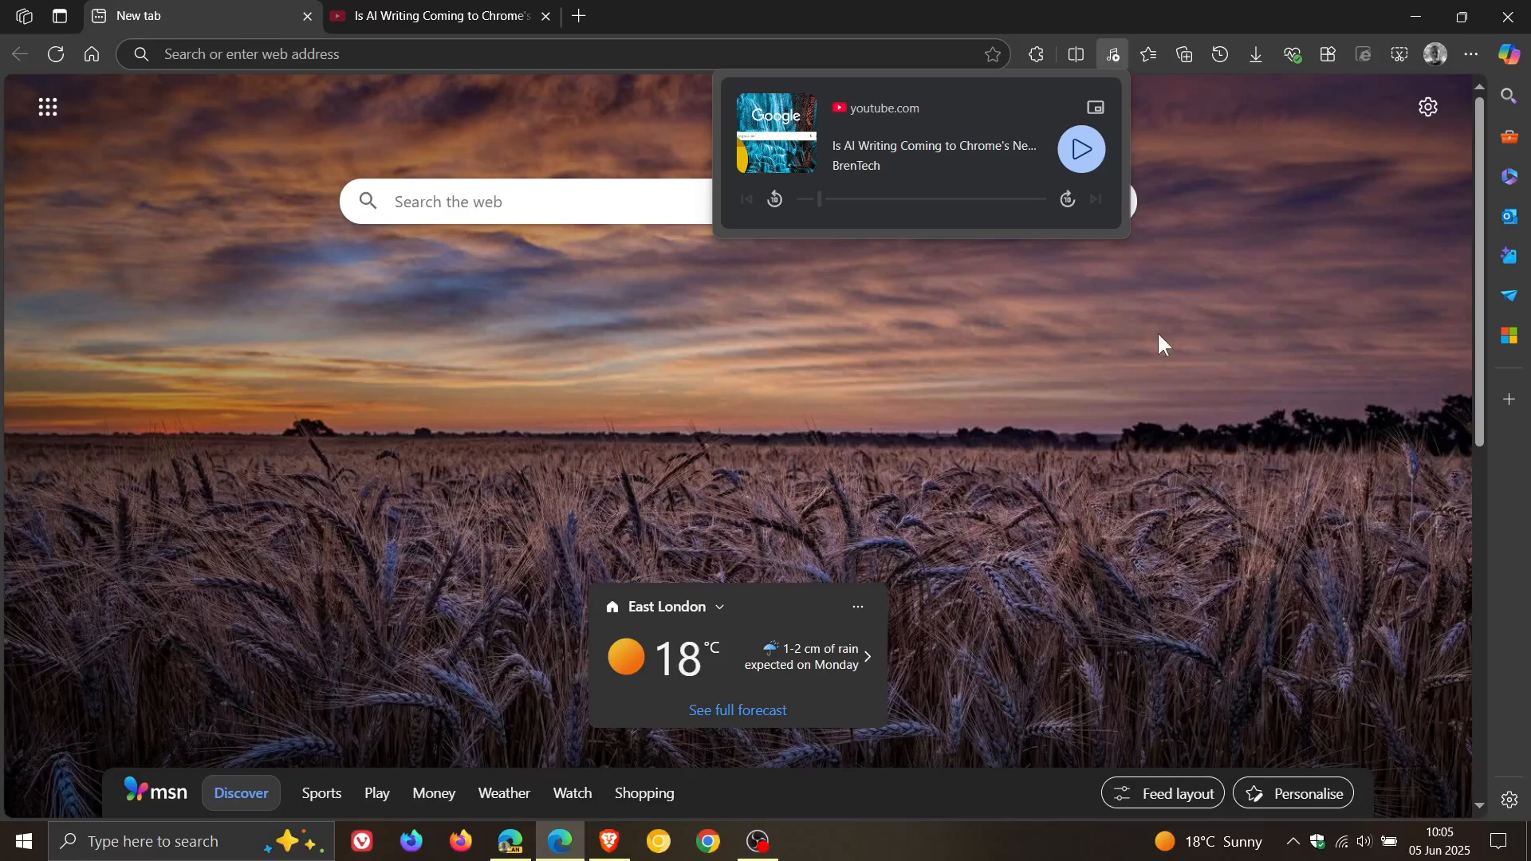
{"action": "mouse_move", "coordinate": [1170, 361]}
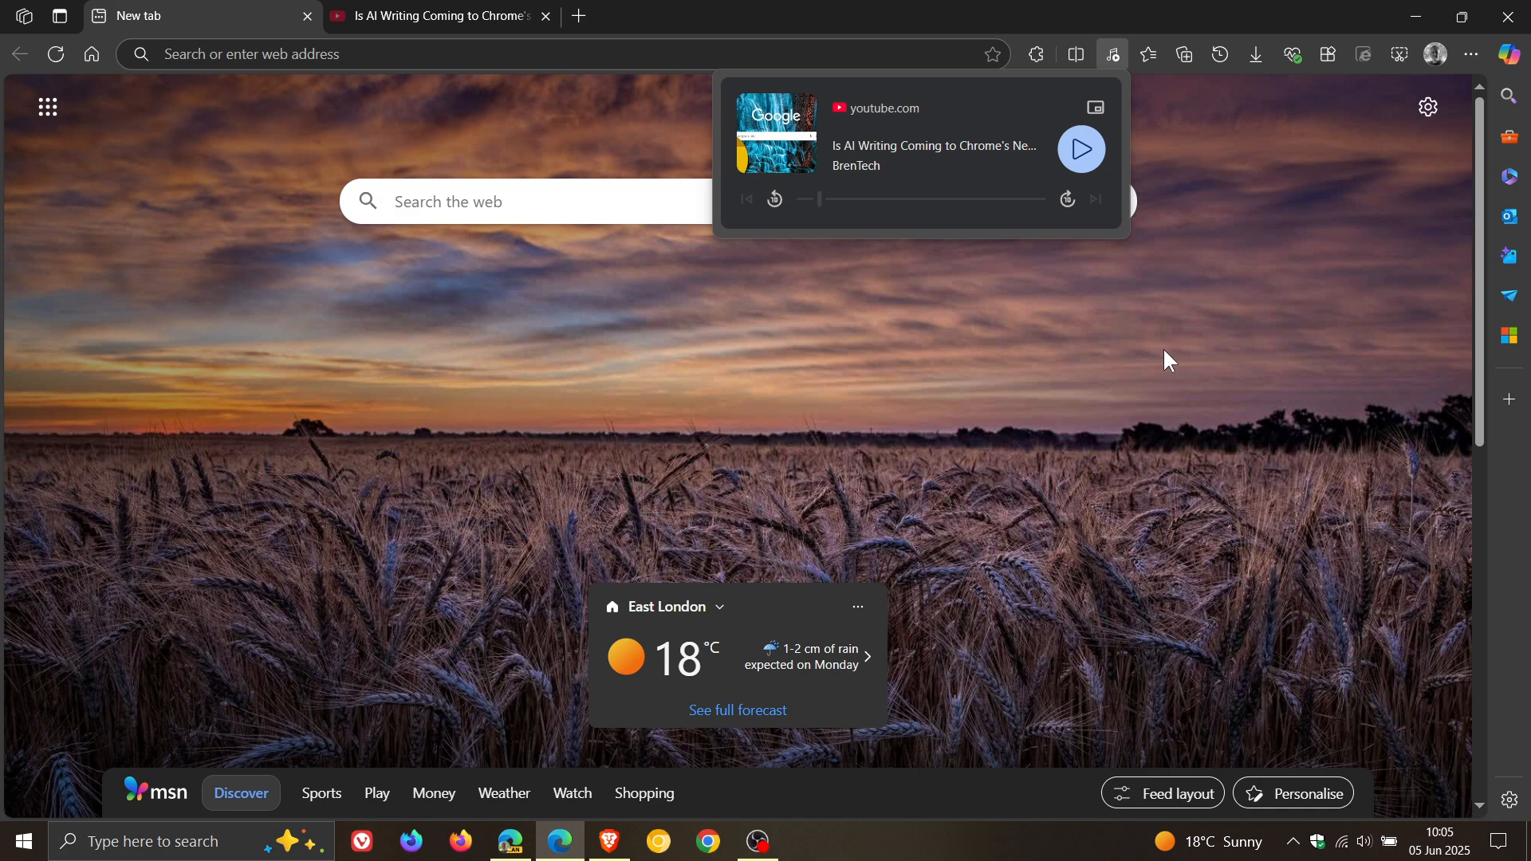
{"action": "mouse_move", "coordinate": [971, 399]}
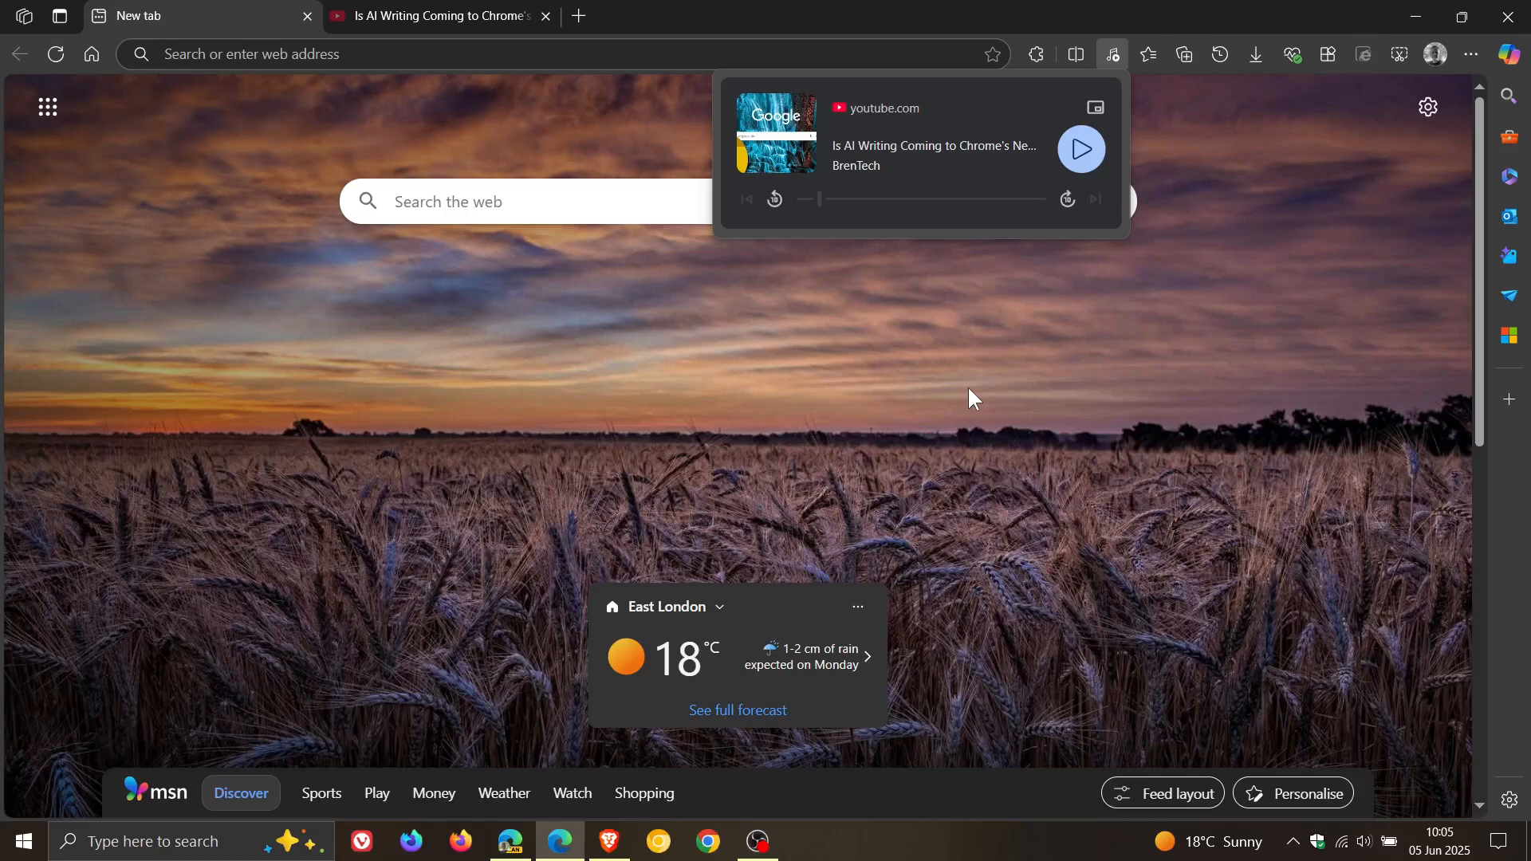
{"action": "mouse_move", "coordinate": [865, 391]}
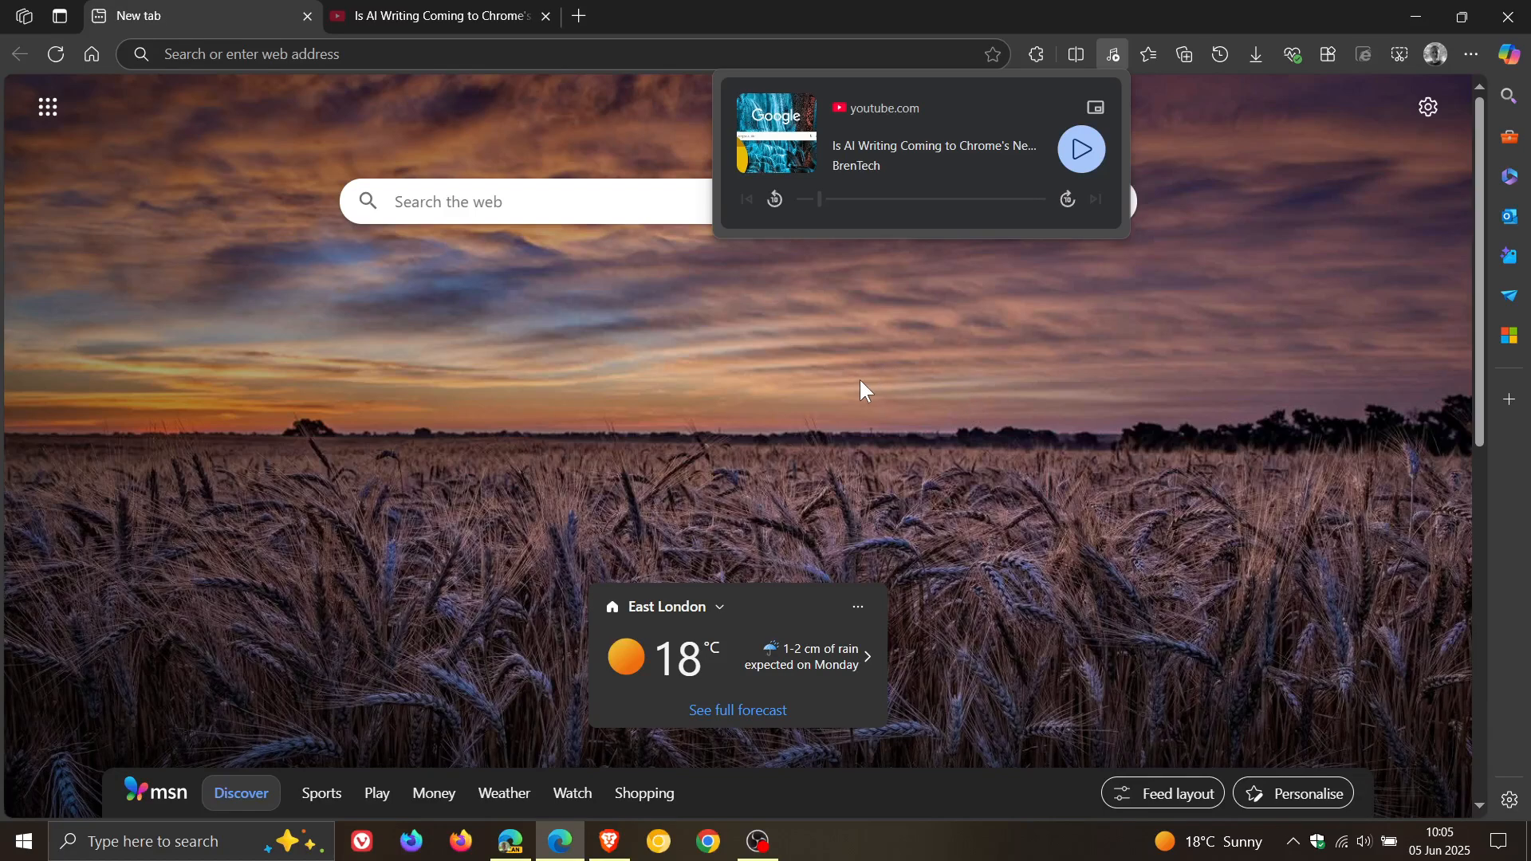
{"action": "mouse_move", "coordinate": [1000, 404]}
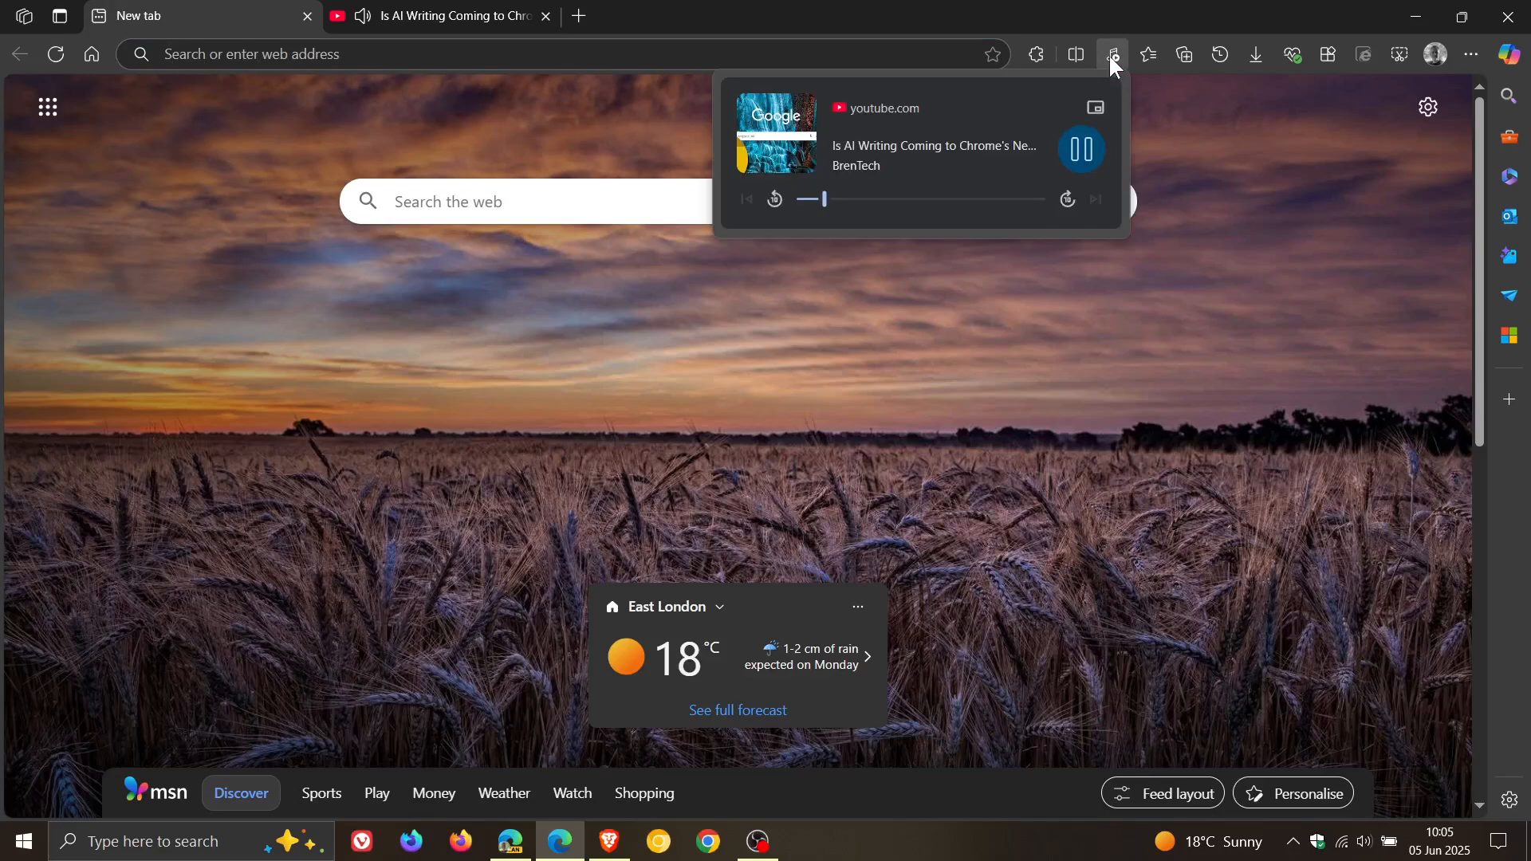
{"action": "mouse_move", "coordinate": [775, 199]}
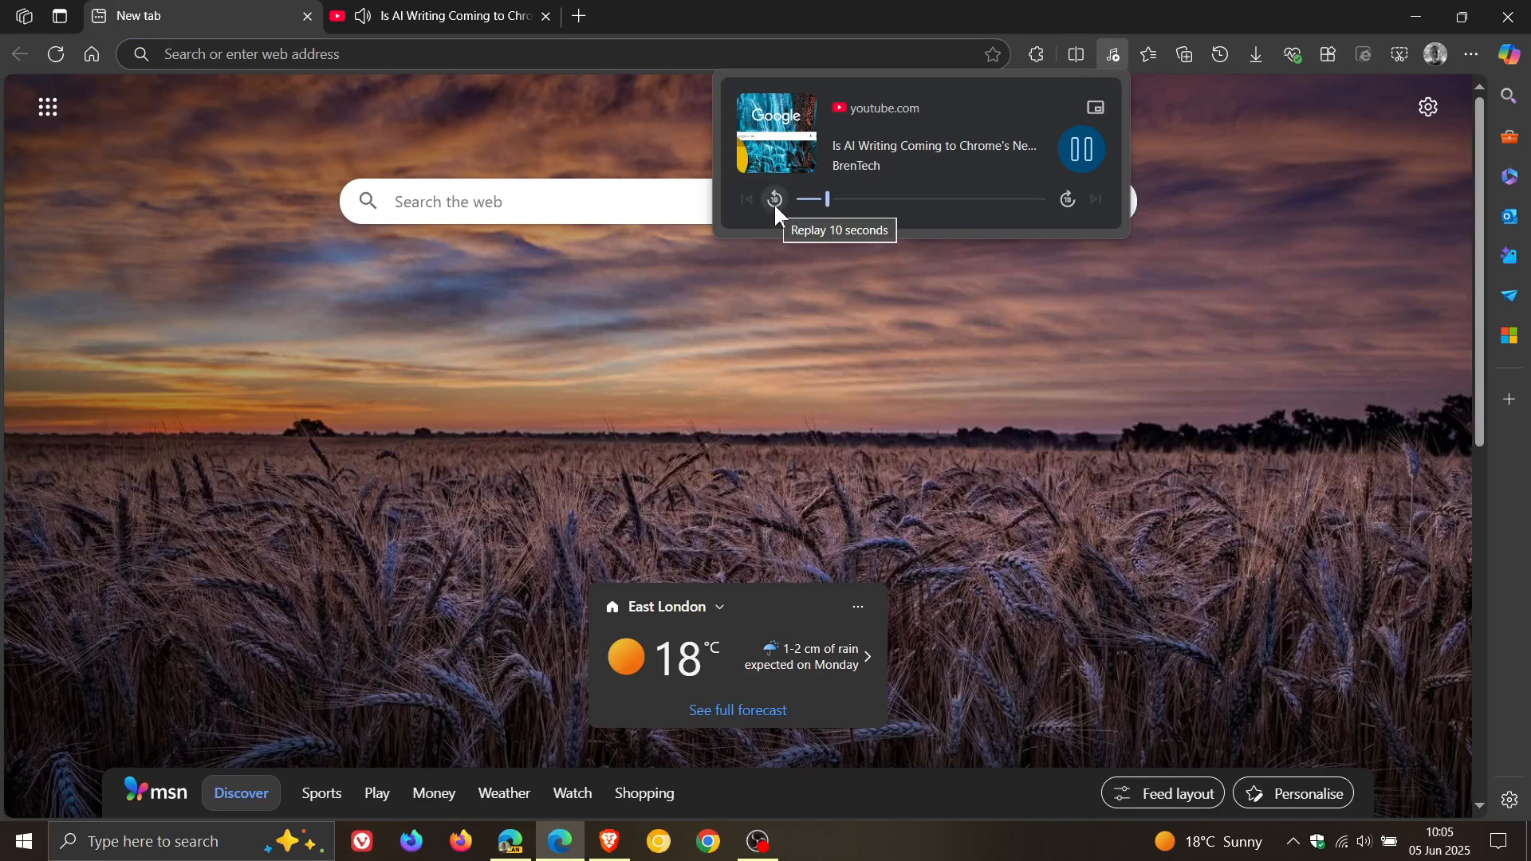
{"action": "mouse_move", "coordinate": [1088, 195]}
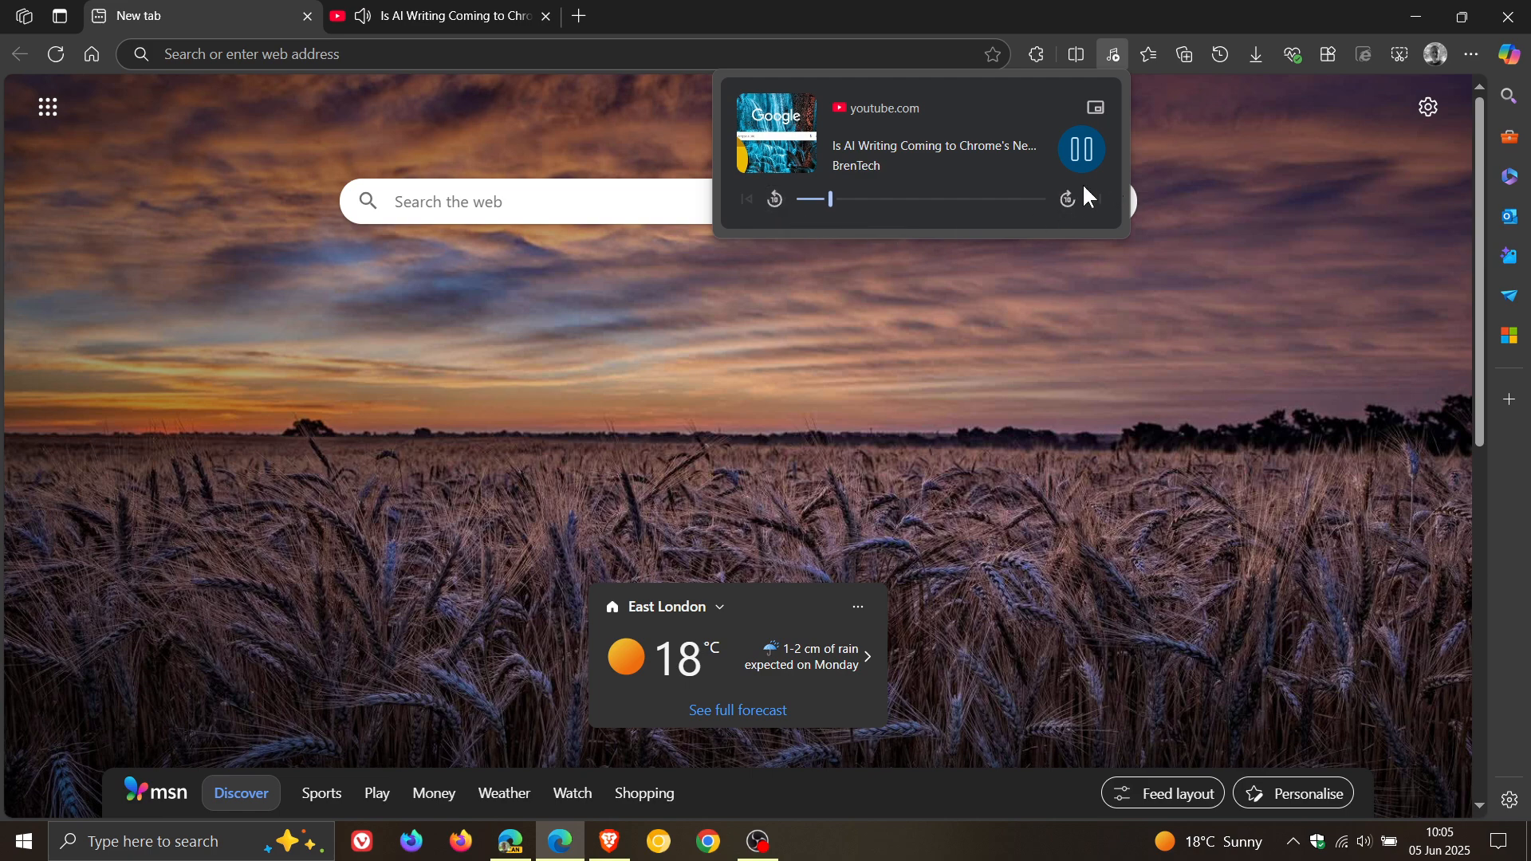
{"action": "mouse_move", "coordinate": [1066, 200]}
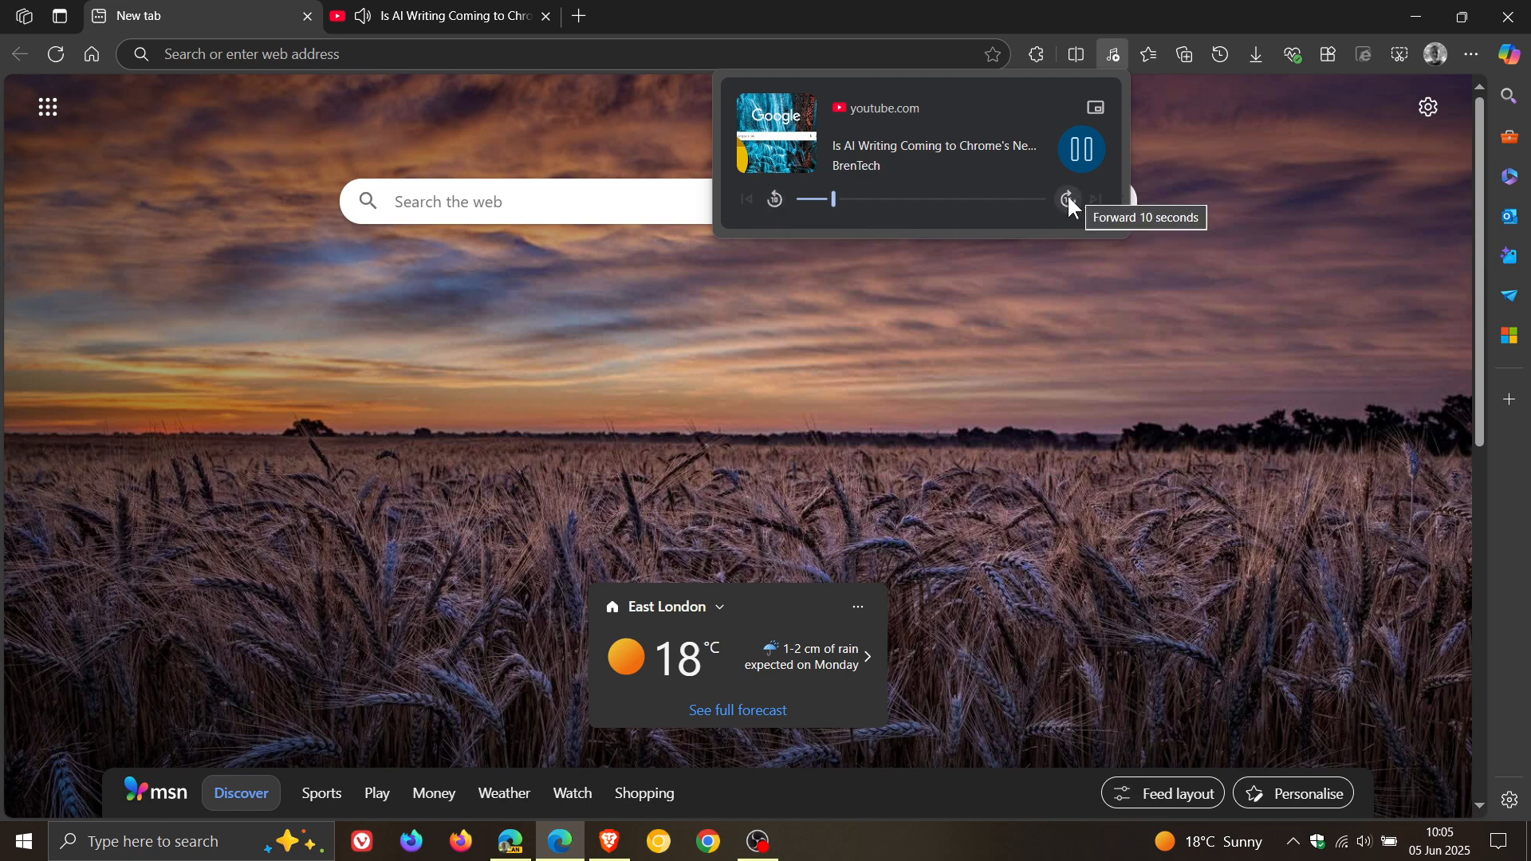
{"action": "mouse_move", "coordinate": [965, 208]}
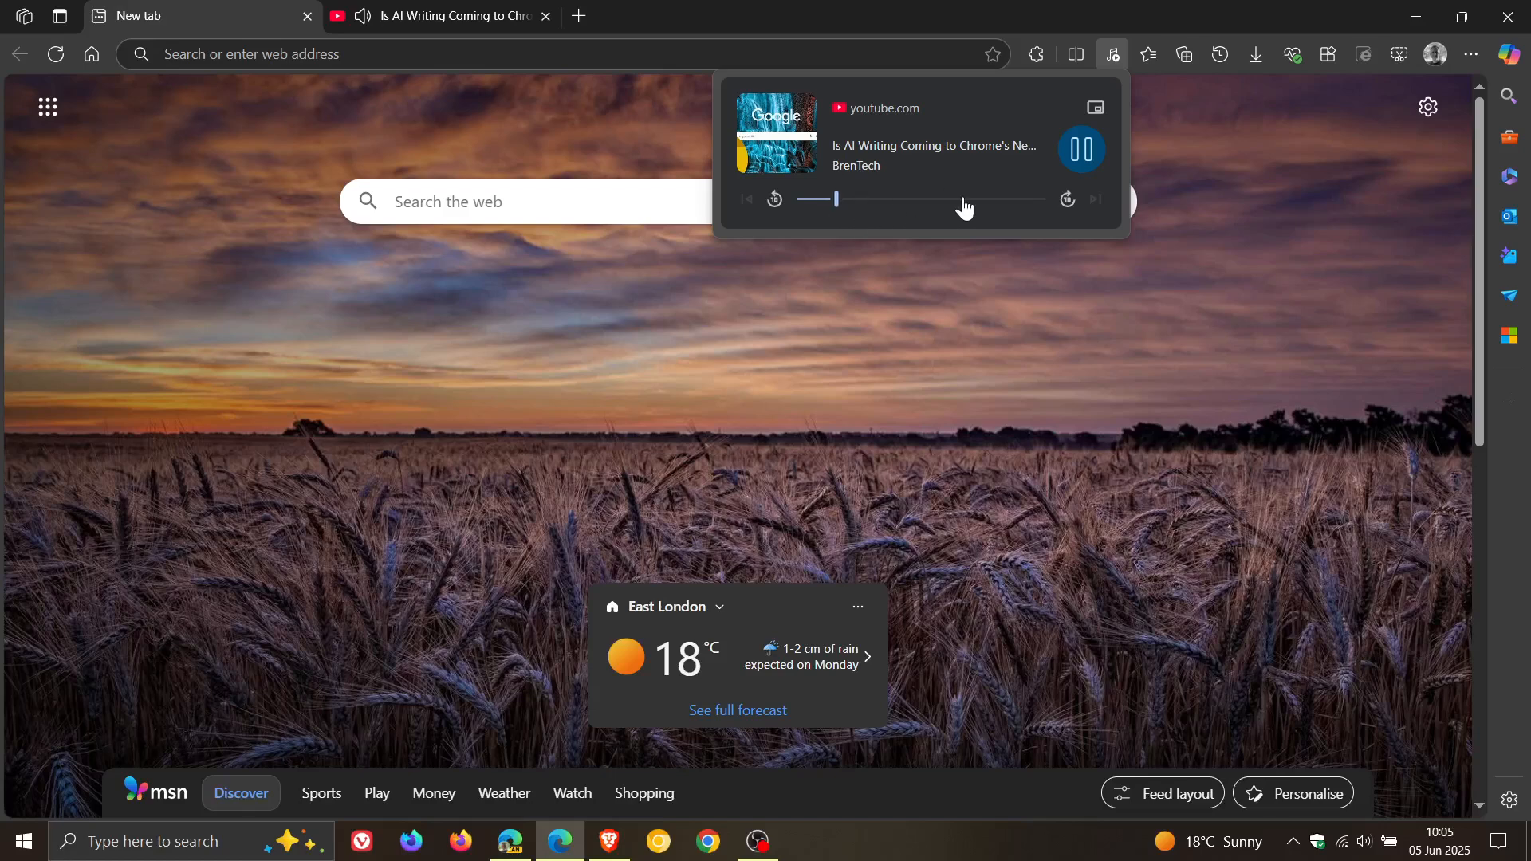
{"action": "mouse_move", "coordinate": [1096, 108]}
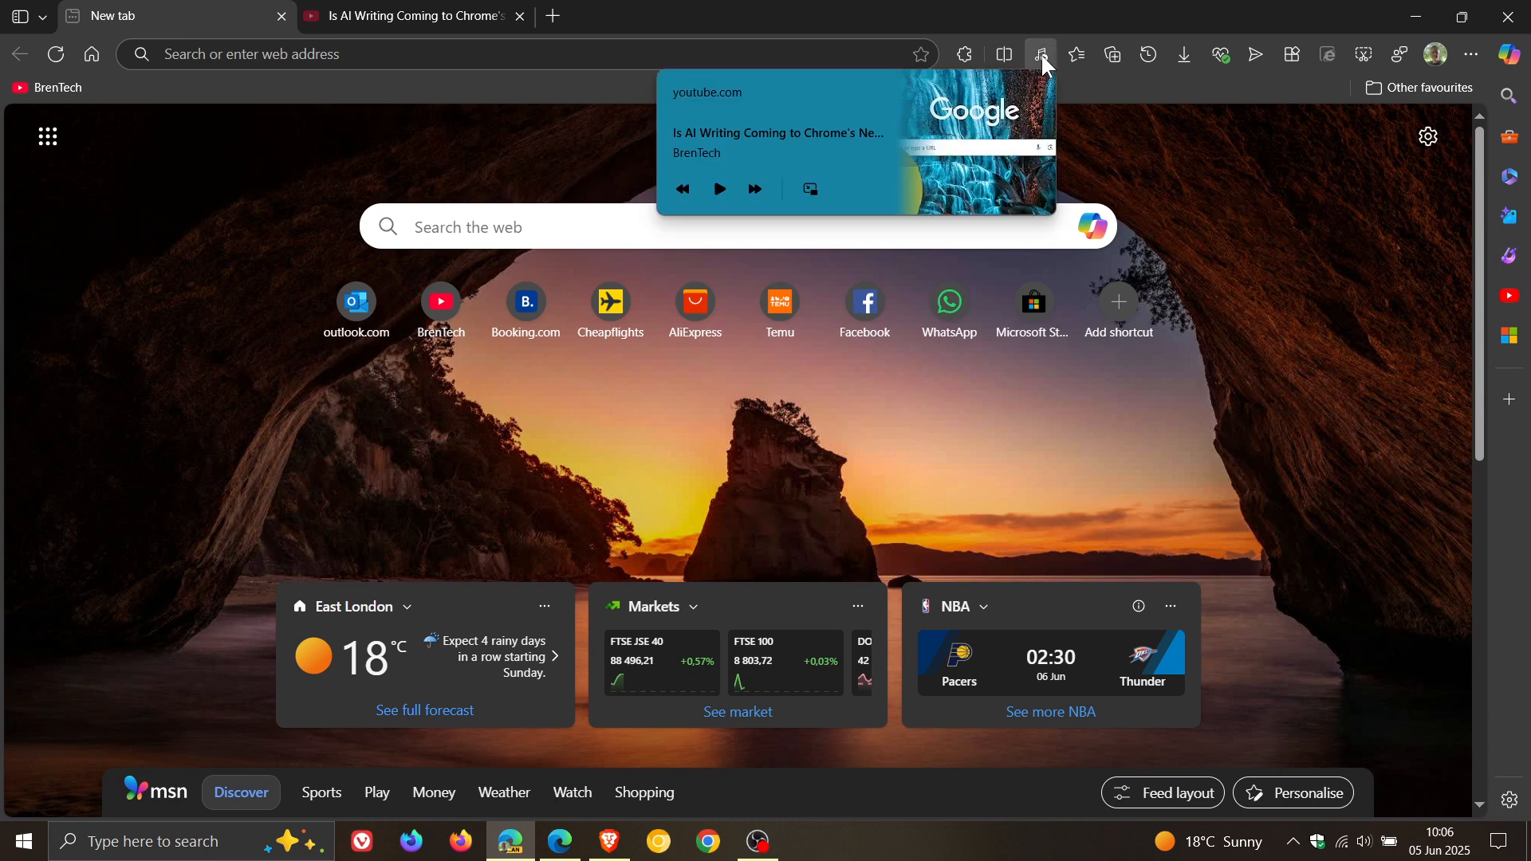
{"action": "mouse_move", "coordinate": [1047, 64]}
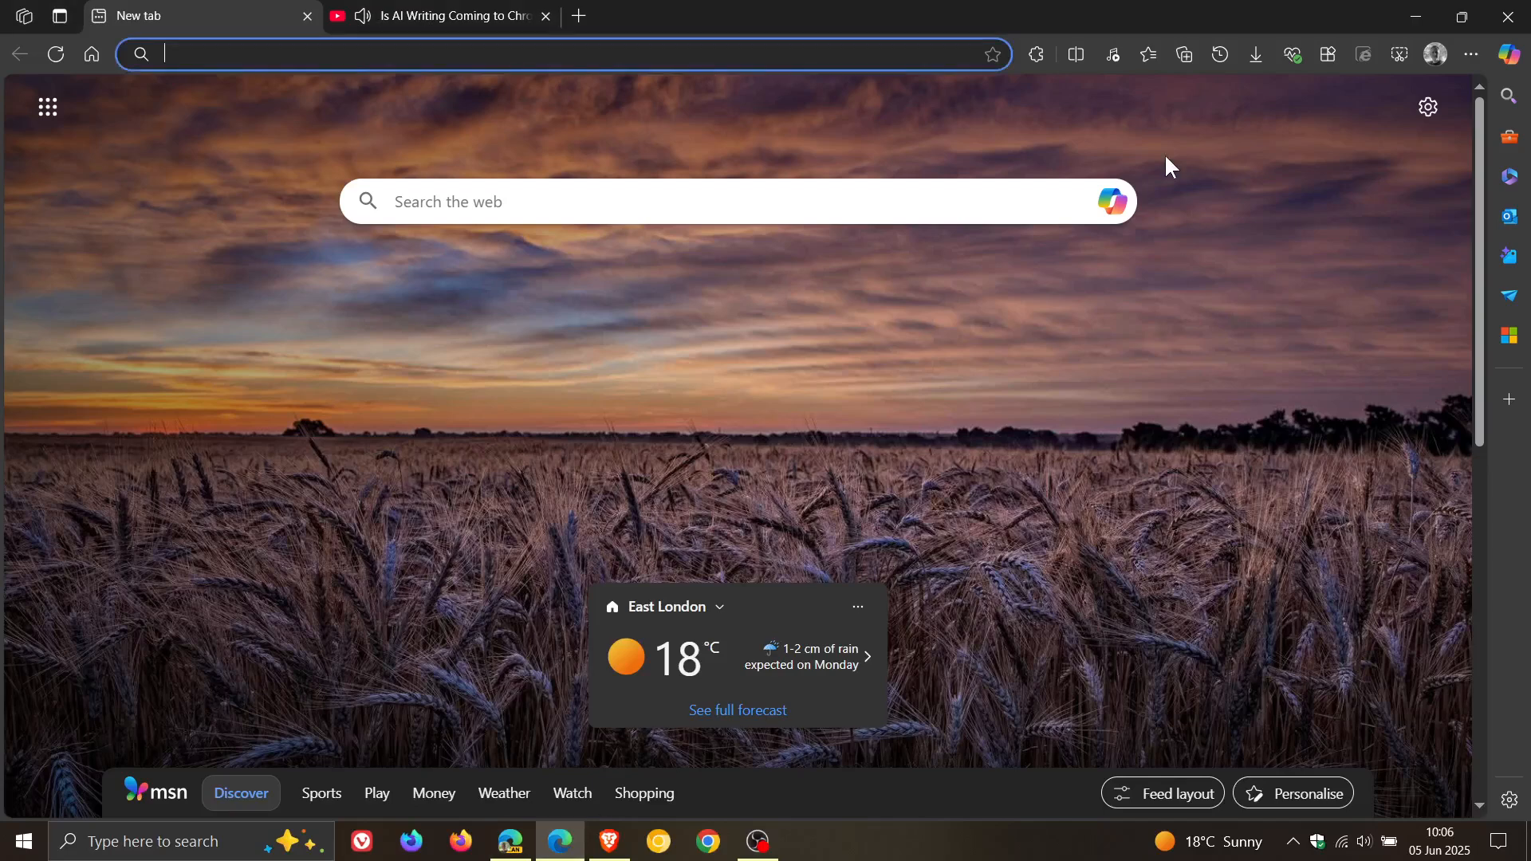
- Reopen the media controls flyout to check playback, then close it again
{"action": "left_click", "coordinate": [1110, 53]}
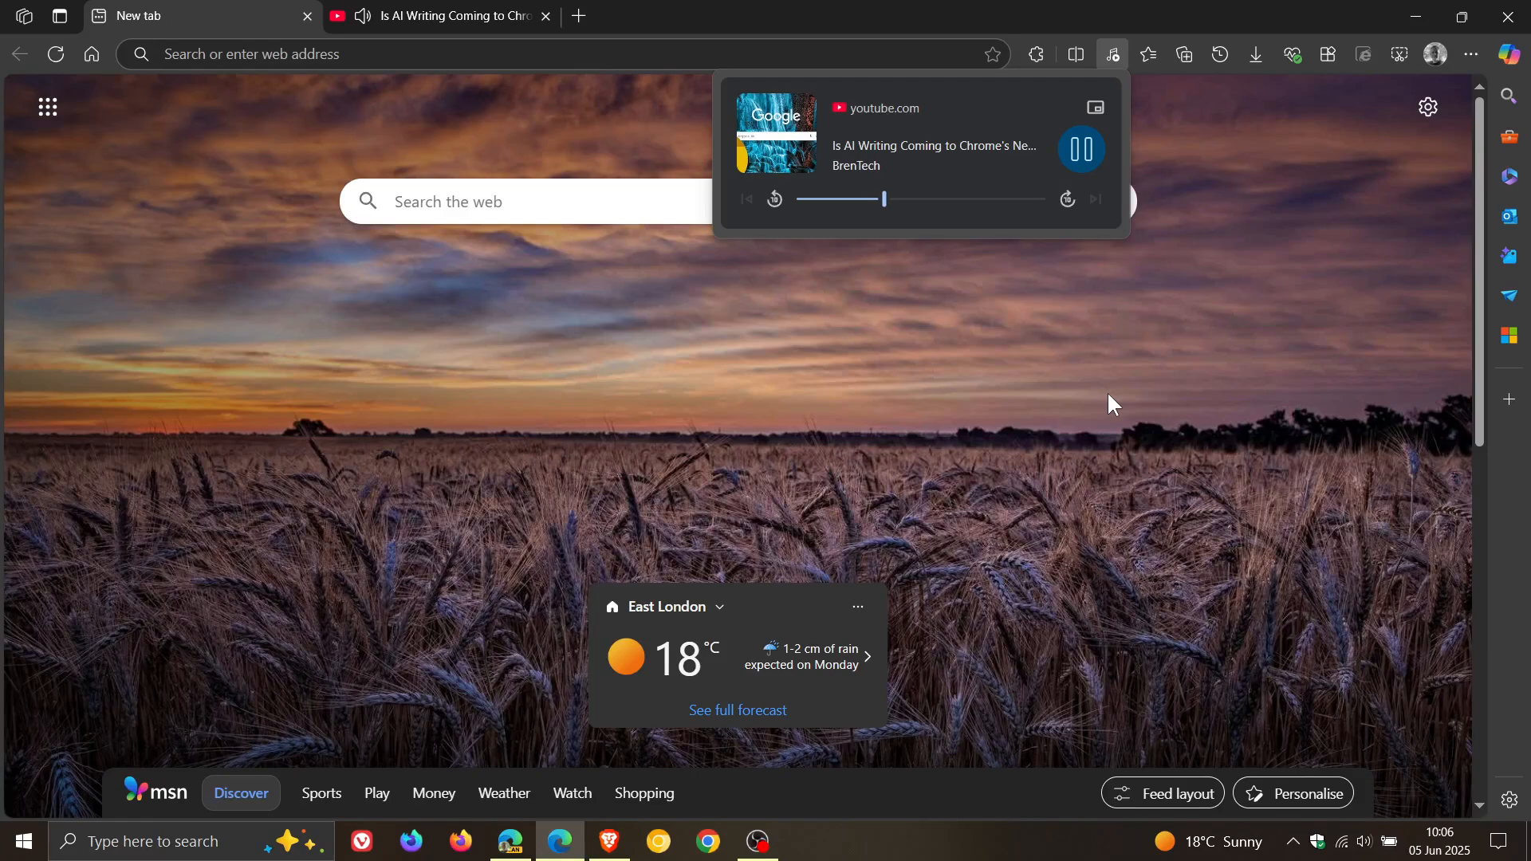
{"action": "left_click", "coordinate": [1111, 54]}
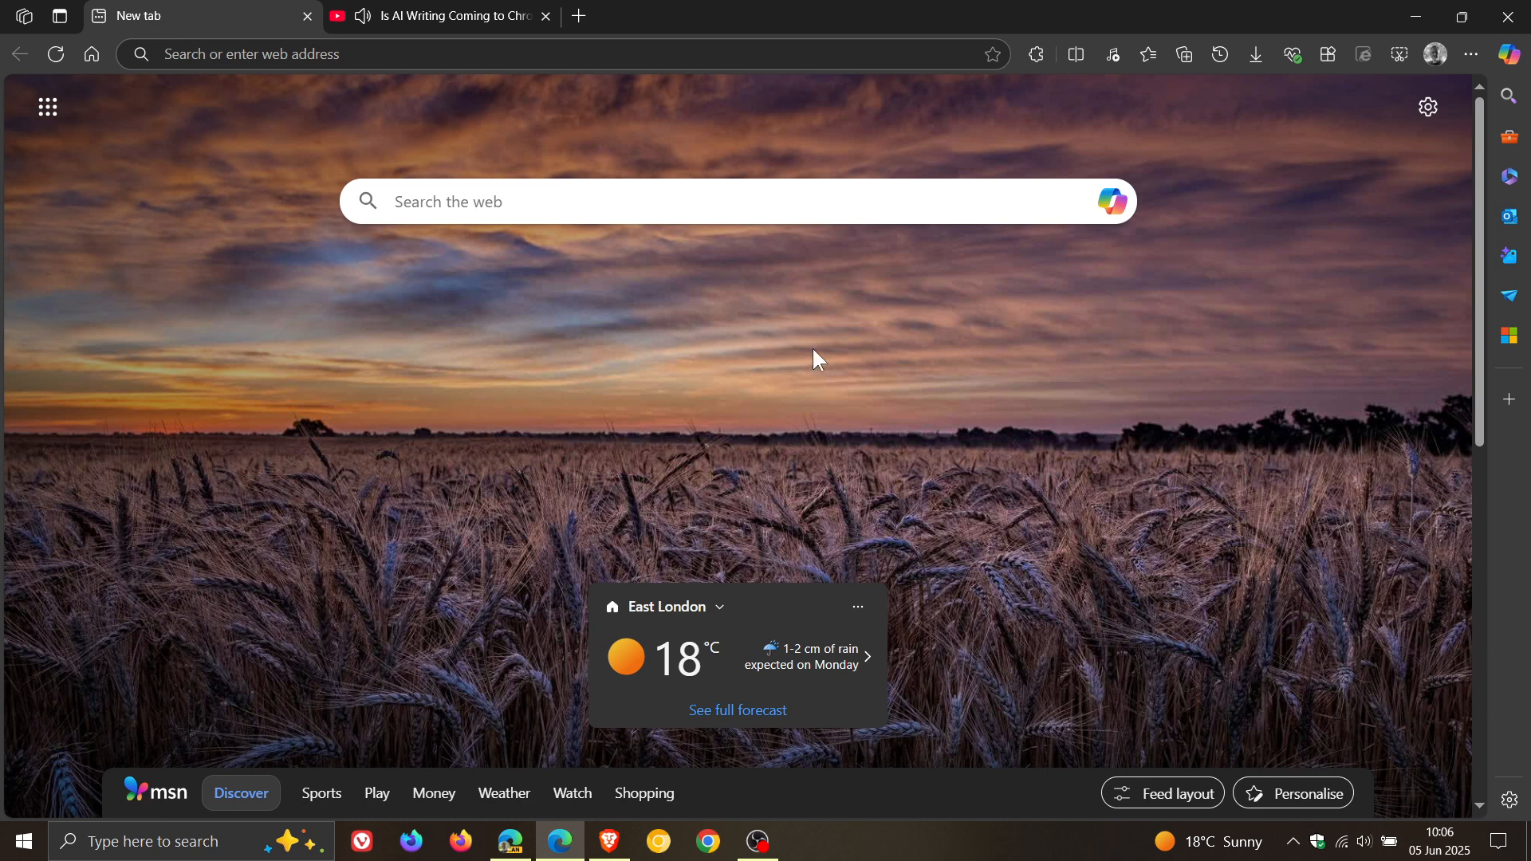